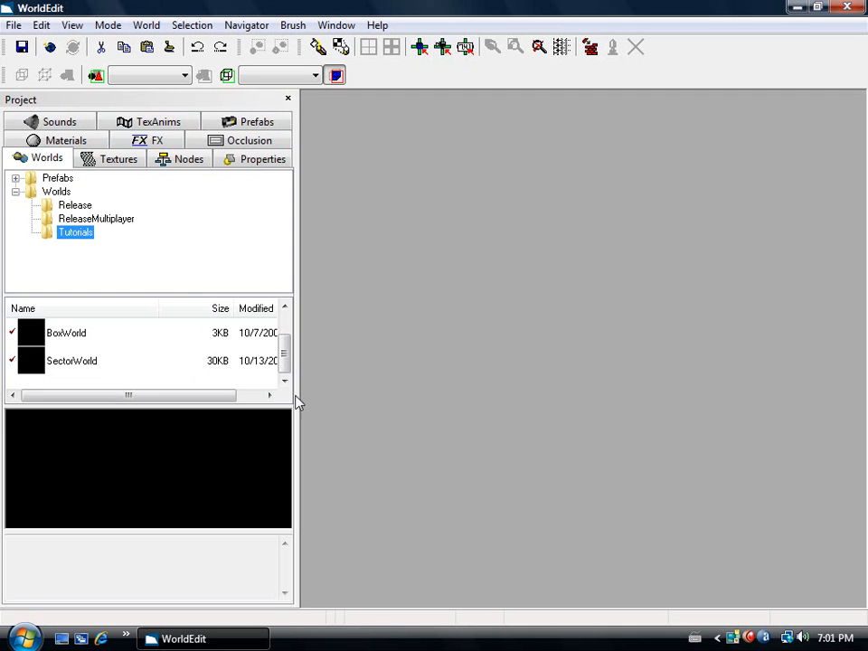
Open SectorWorld from the Tutorials list, pack it for PC, and dismiss the packing report.
click(72, 362)
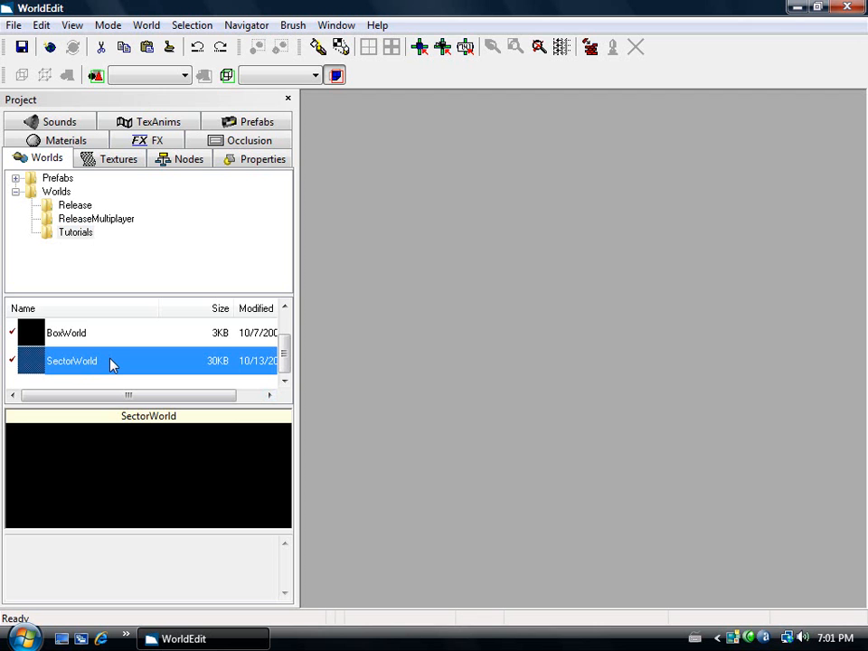
double_click(72, 362)
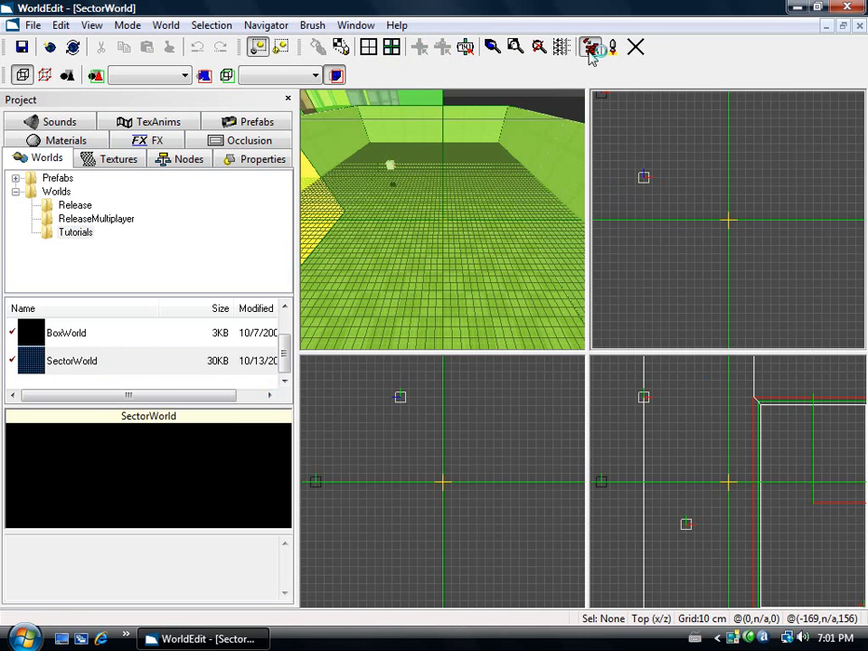
click(590, 47)
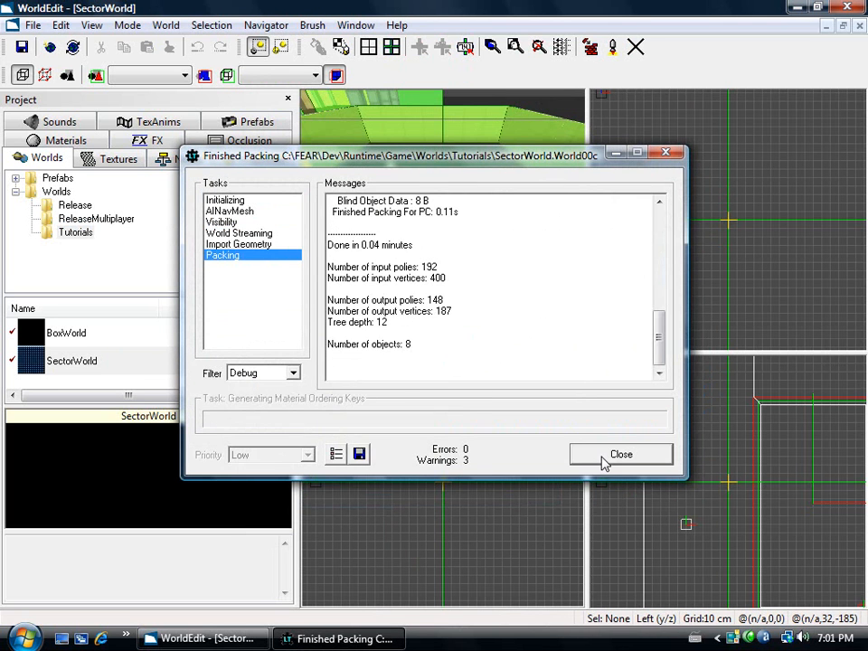
click(622, 454)
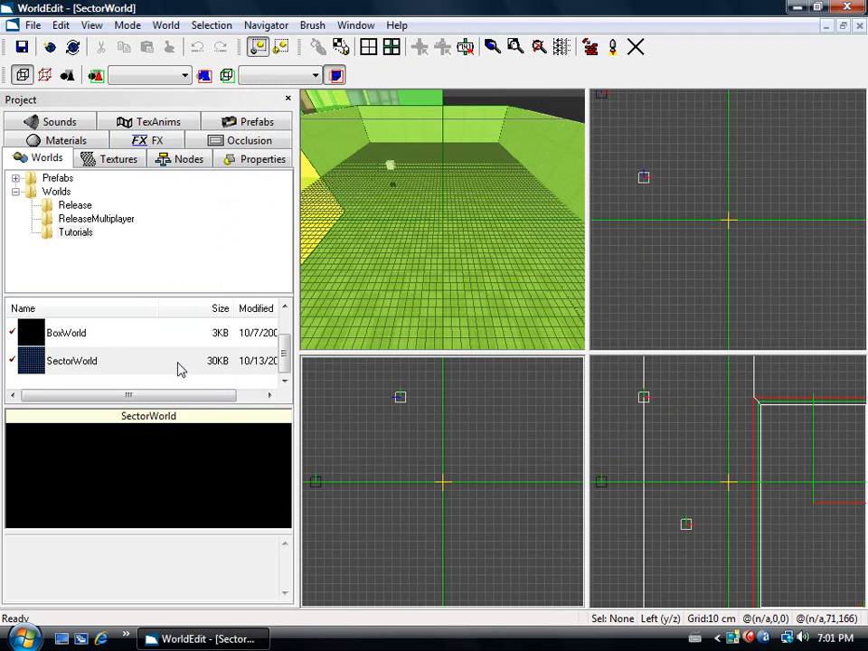
Show SectorWorld's containing Tutorials folder in Explorer and select SectorWorld.World00c.
right_click(72, 362)
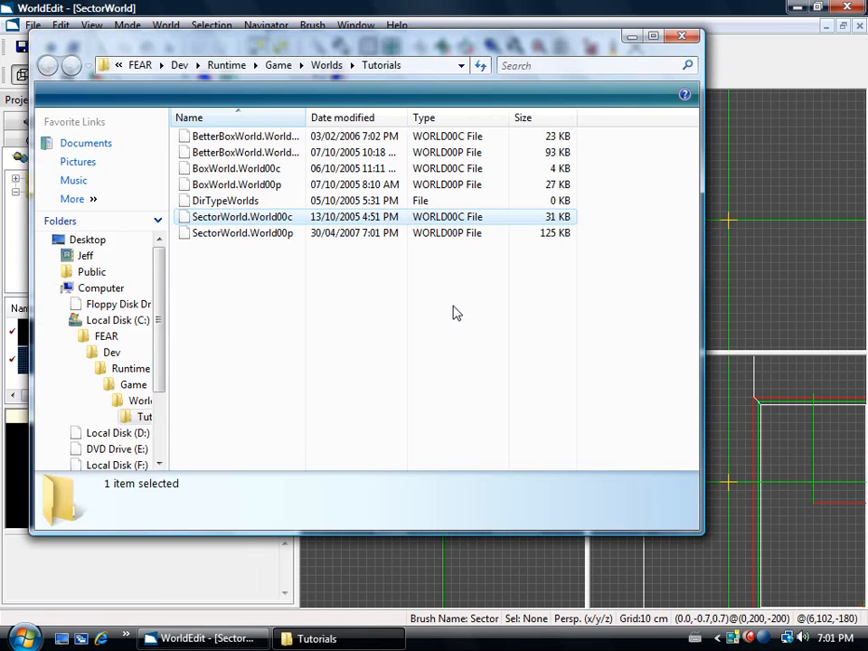
click(242, 217)
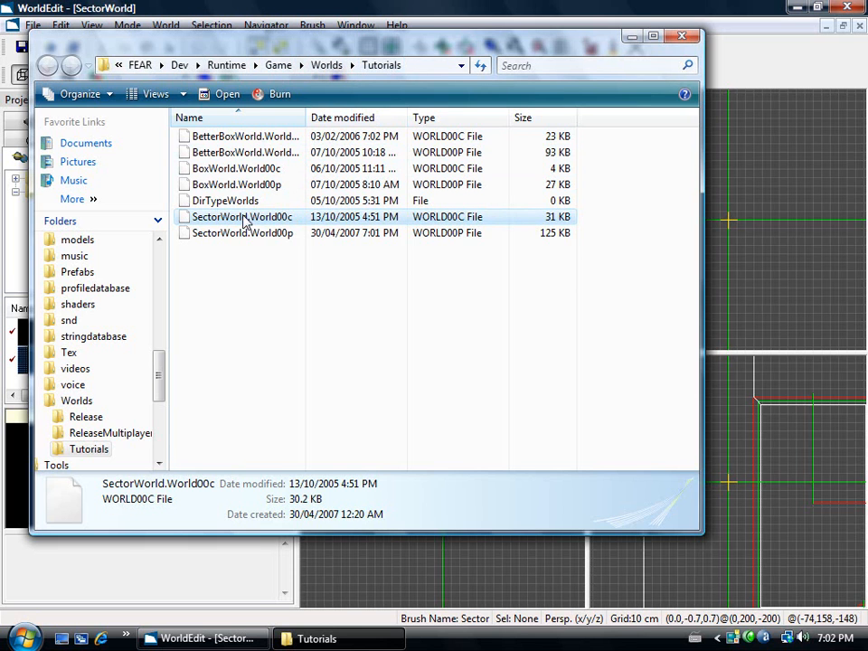
click(242, 234)
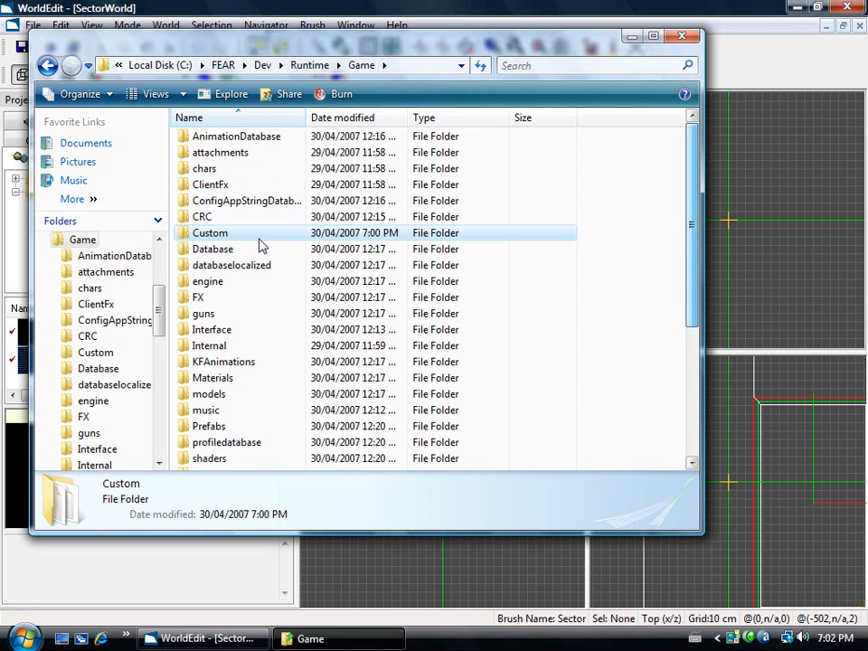
Browse into Custom and Island, inspecting DirTypeMaterials, DirTypeTextures and the Sounds folder.
double_click(210, 232)
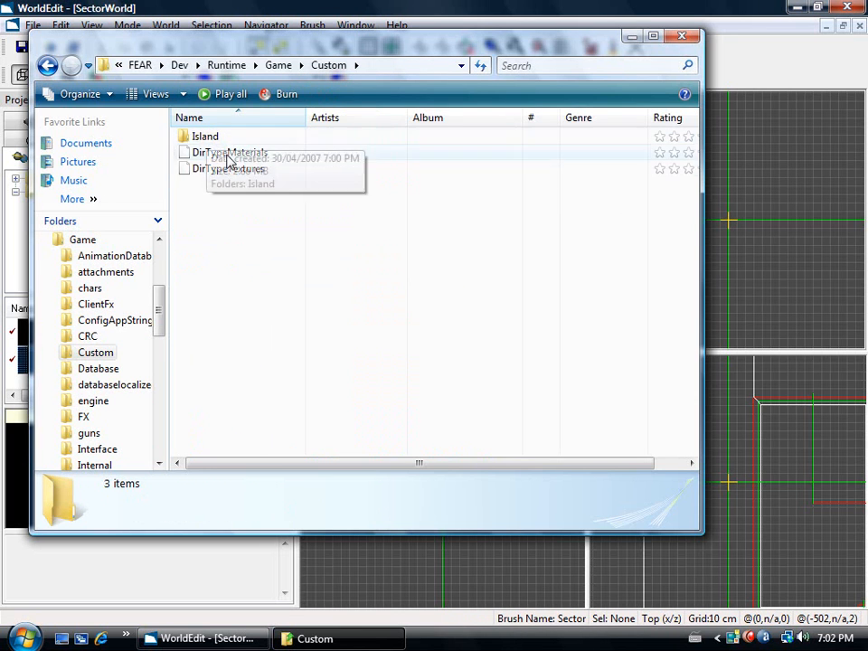
click(230, 152)
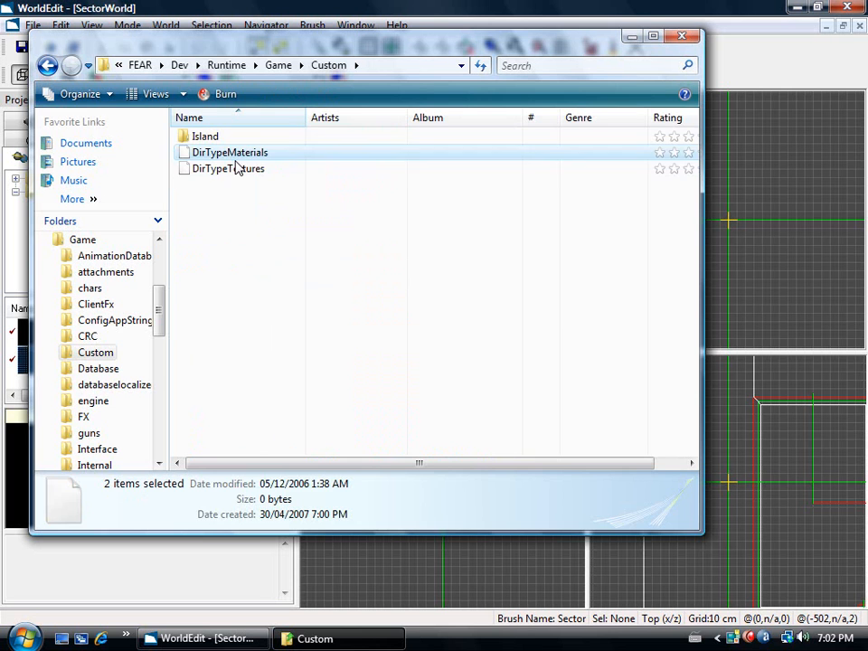
double_click(206, 136)
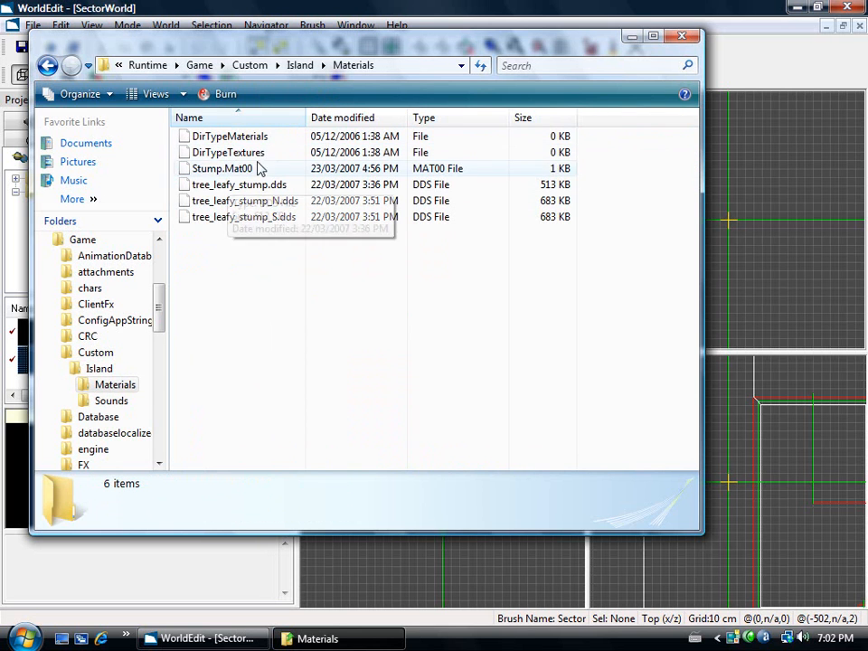
click(228, 152)
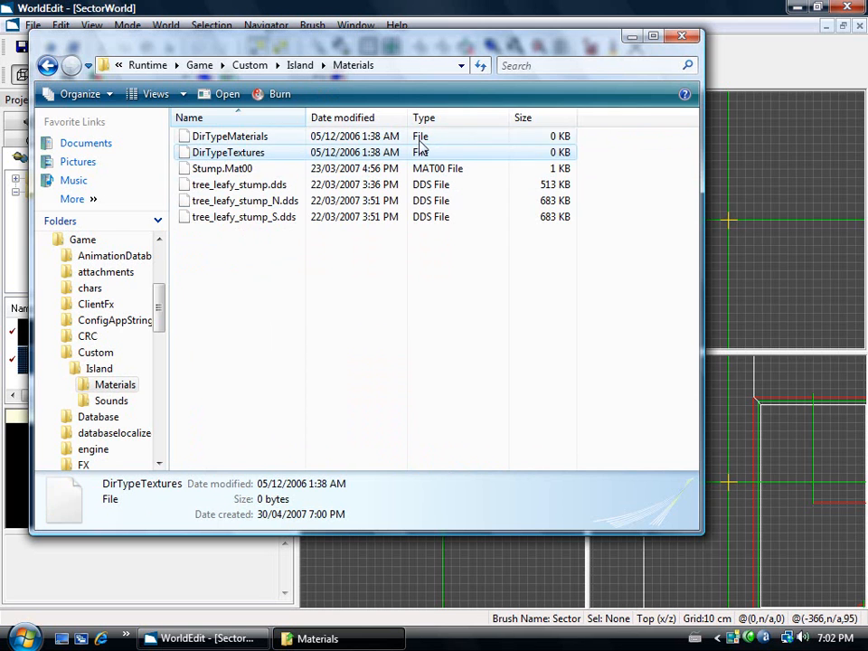
click(47, 65)
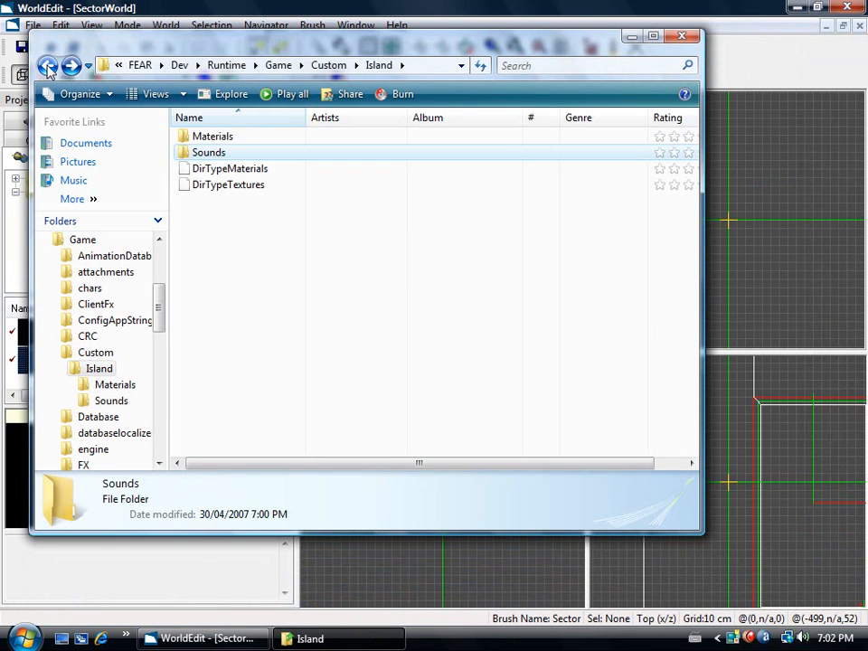
click(47, 65)
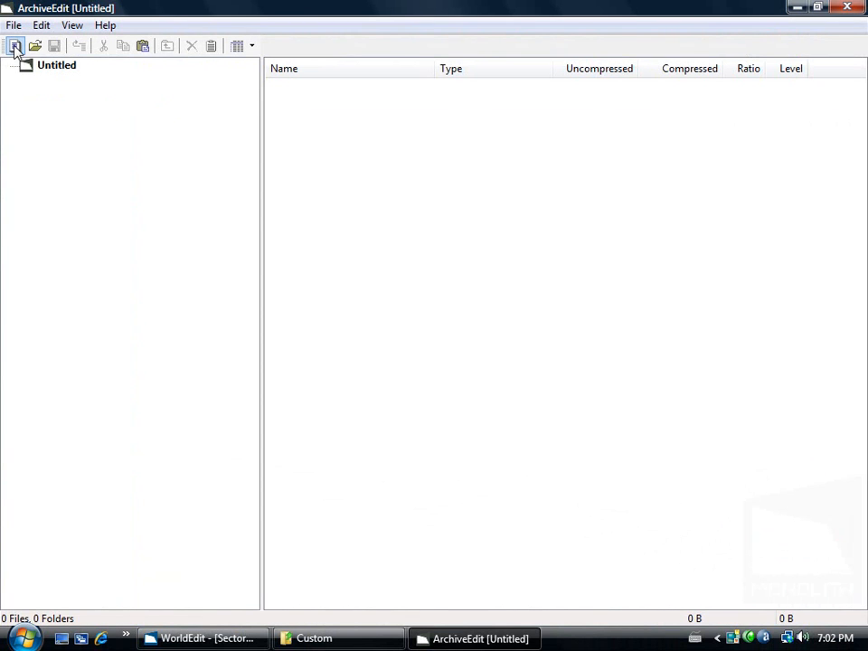
Create a Worlds folder with a ReleaseMultiplayer subfolder in the new archive.
right_click(56, 65)
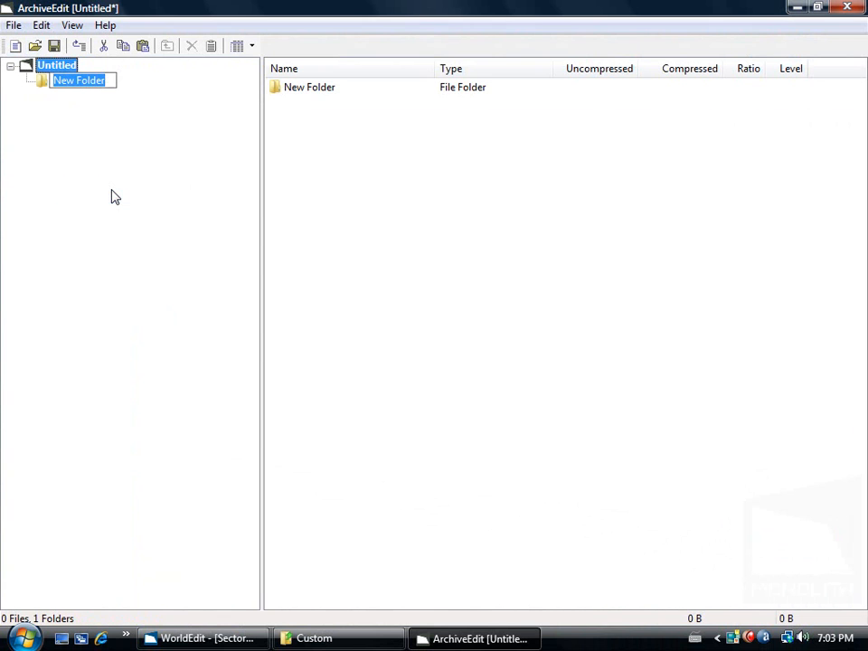
text(Worlds)
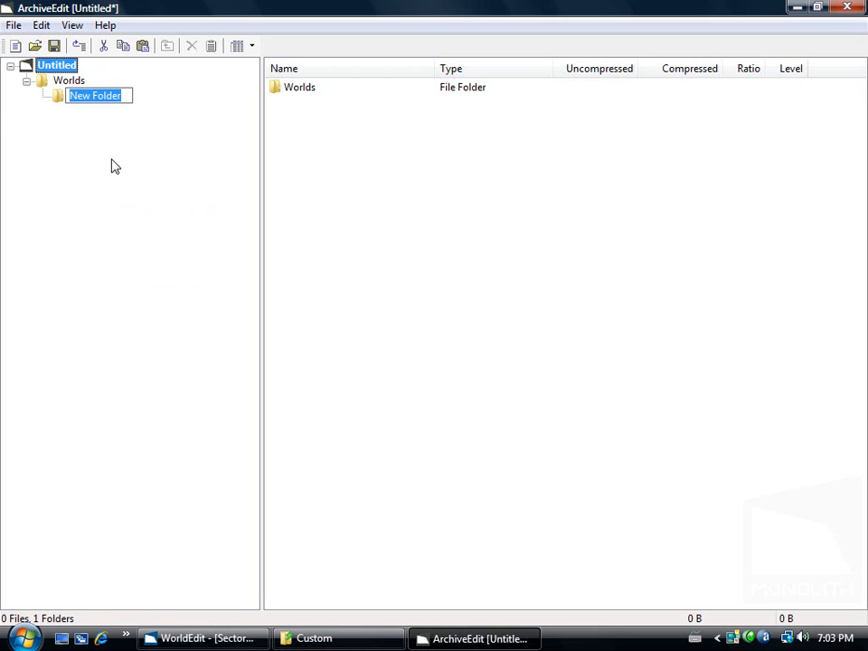
text(Release)
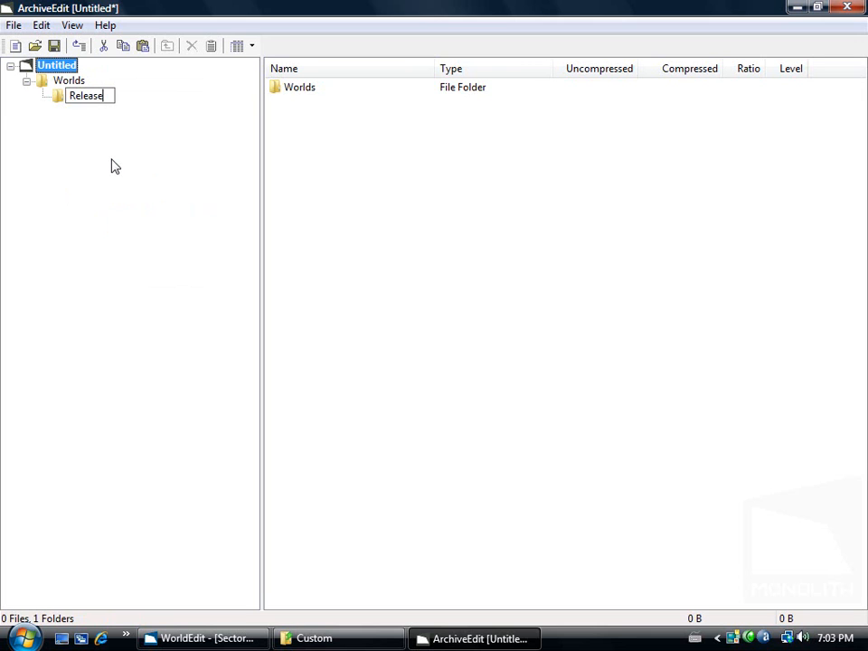
text(Multiplay)
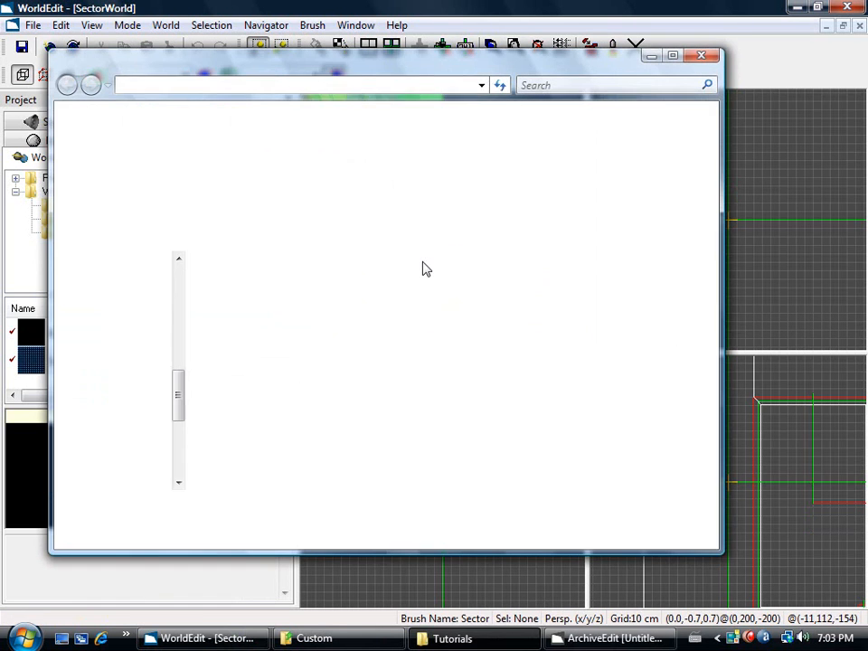
Add SectorWorld.World00p into Worlds\ReleaseMultiplayer.
click(263, 253)
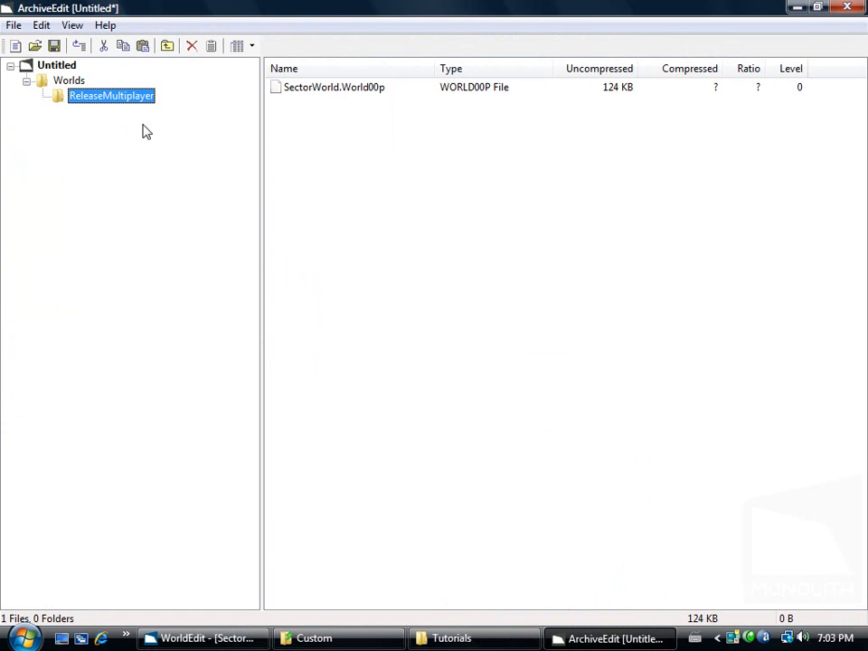
click(25, 636)
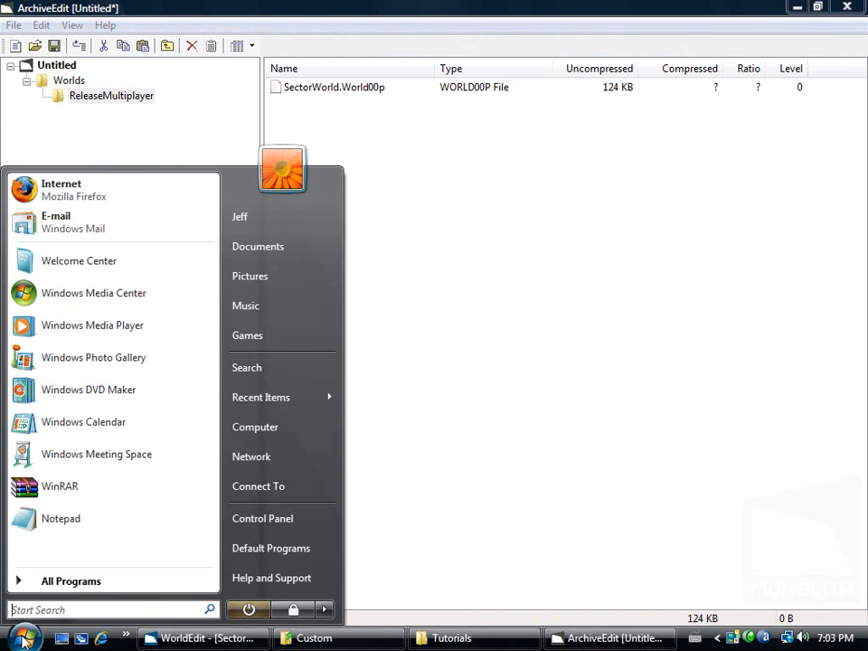
Launch Notepad and open the Cafeteria mission file from Worlds\ReleaseMultiplayer as a template.
click(61, 517)
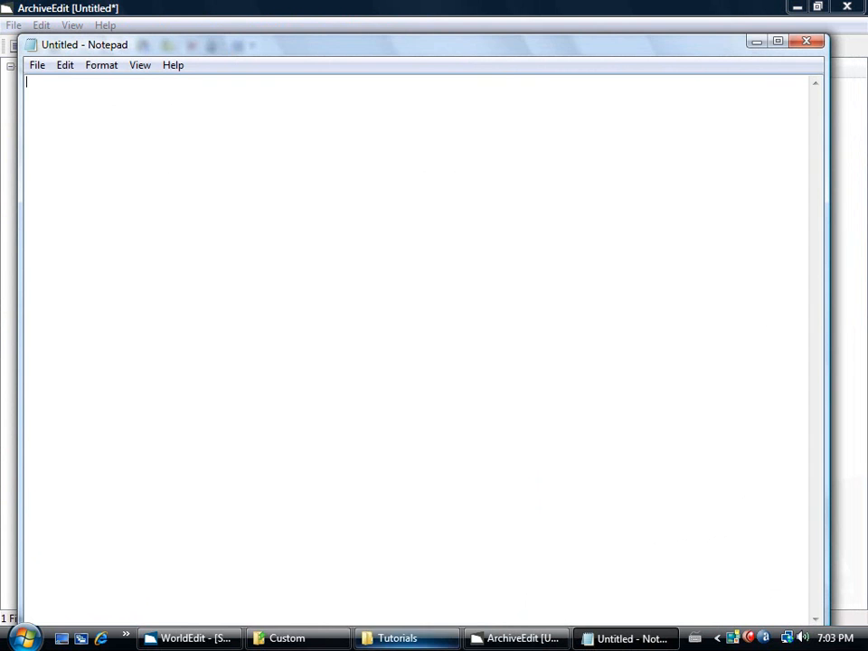
click(286, 639)
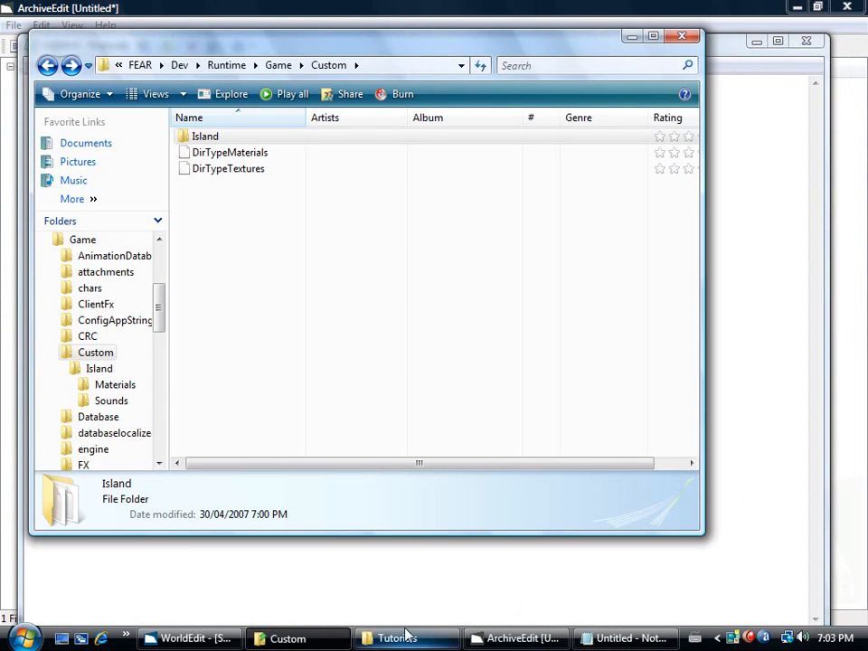
click(399, 638)
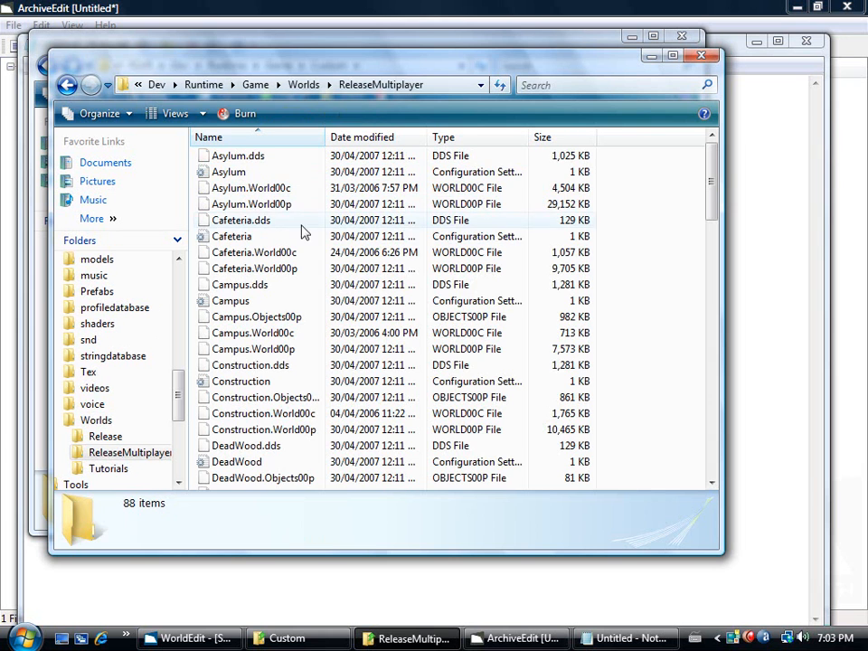
double_click(231, 235)
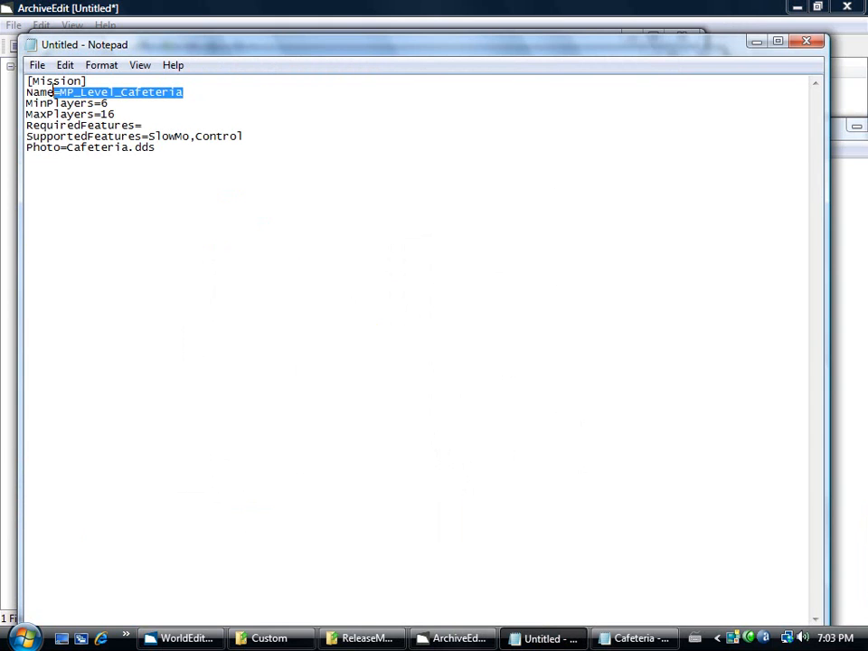
Replace the Cafeteria name with NameStr=Test_Sector and set DM and TDM game modes.
key(Delete)
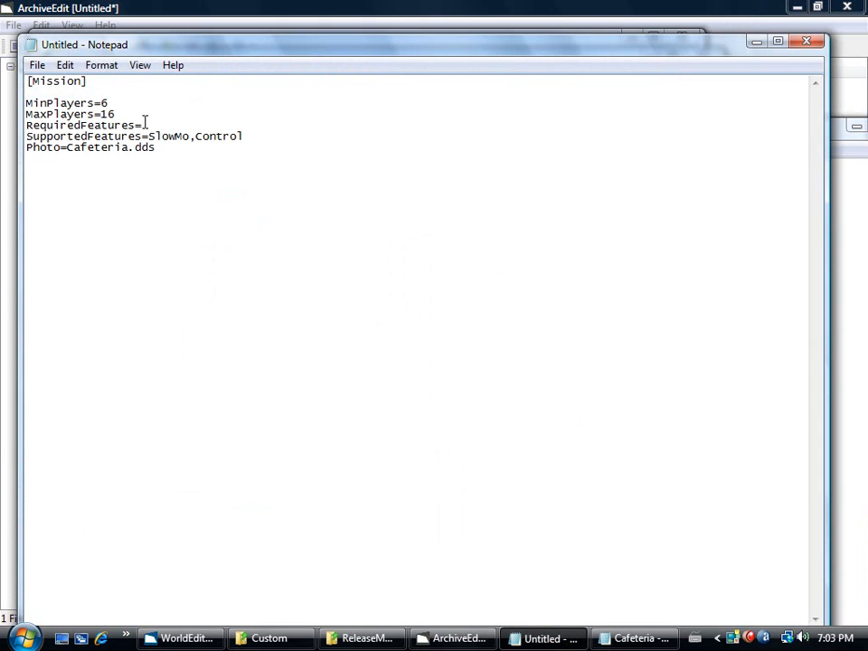
text(Nam)
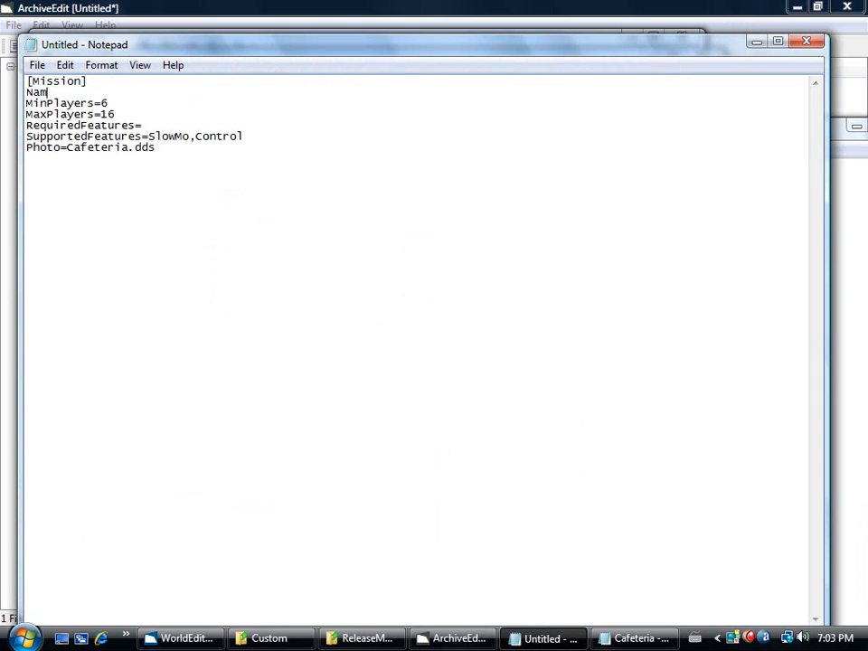
text(eStr)
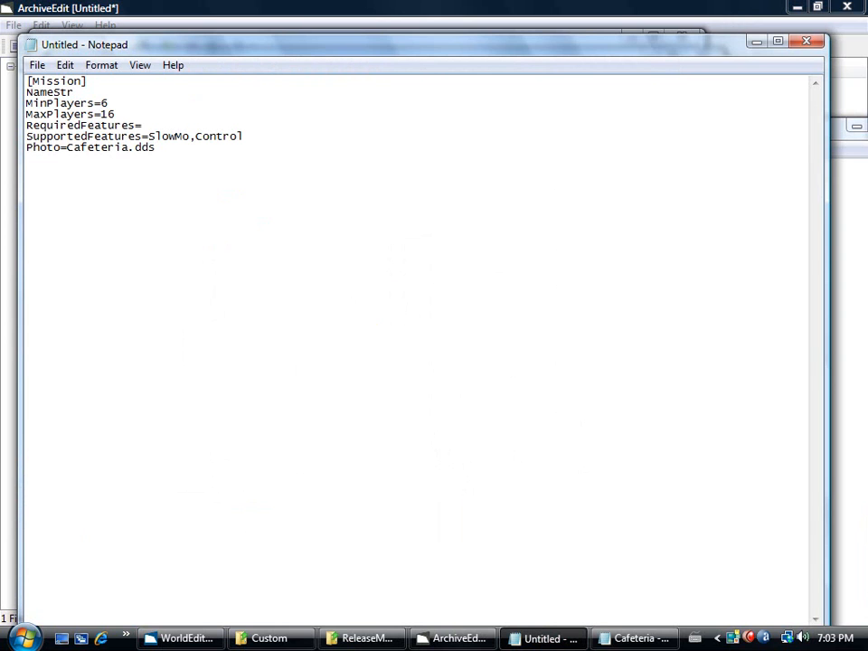
text(=)
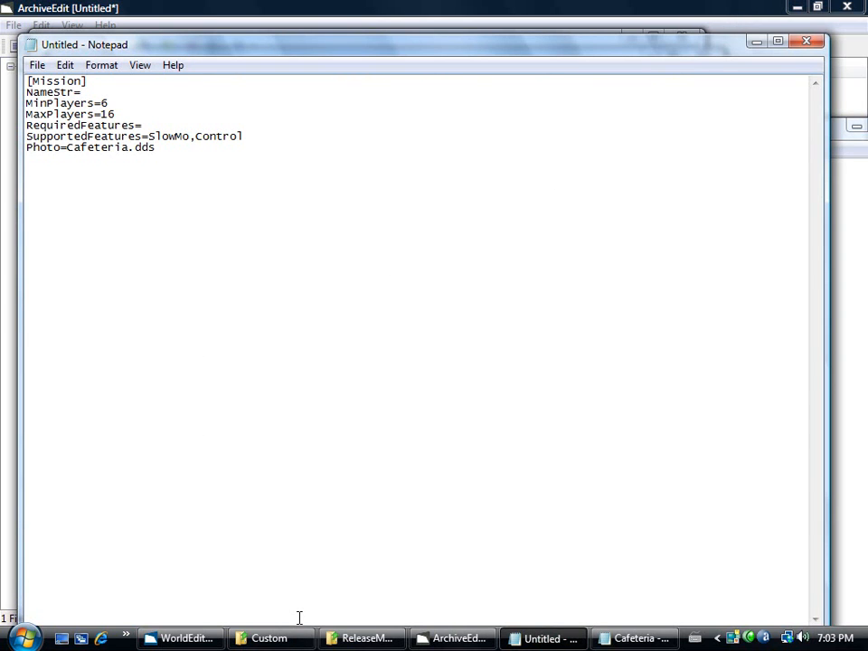
text(Test_Sec)
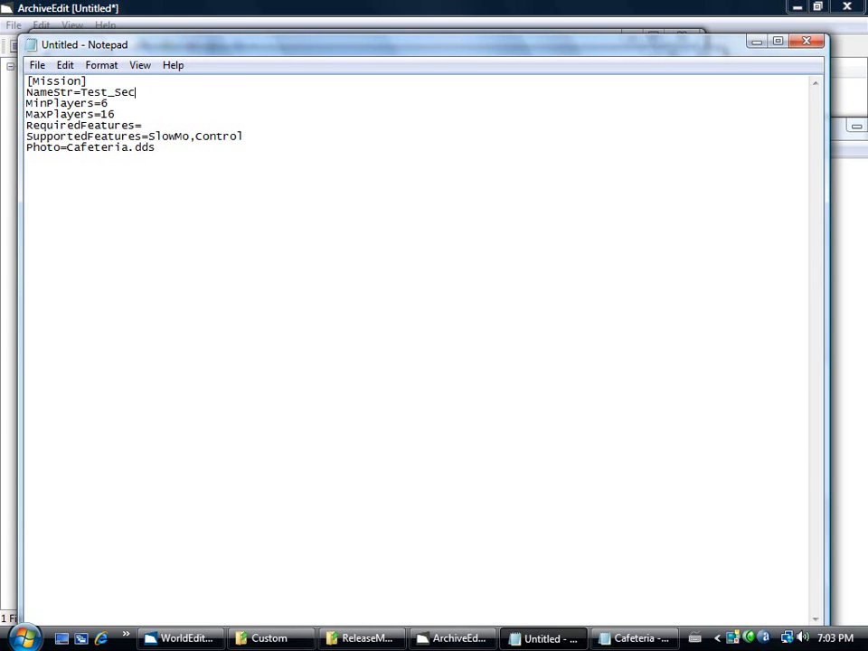
text(tor)
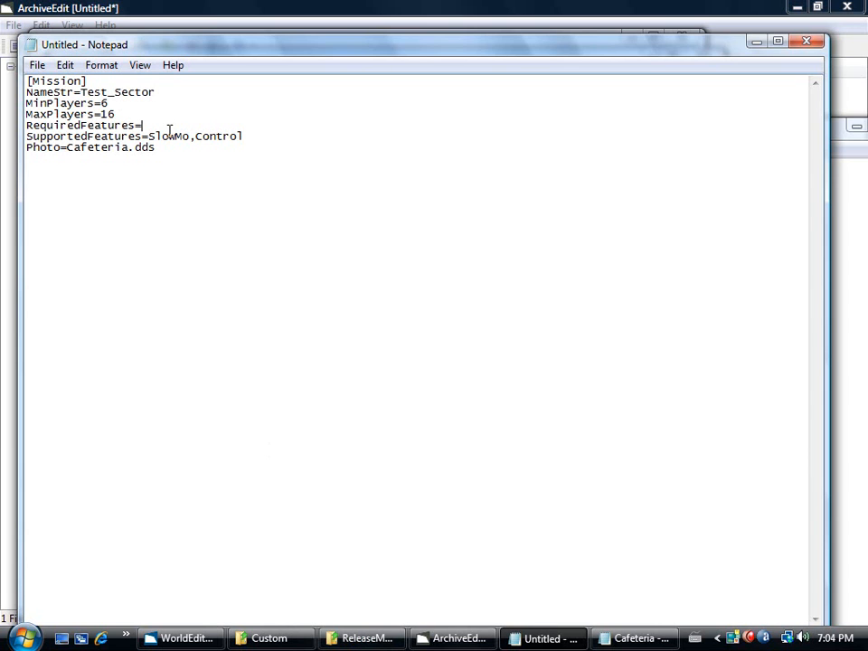
text(DM)
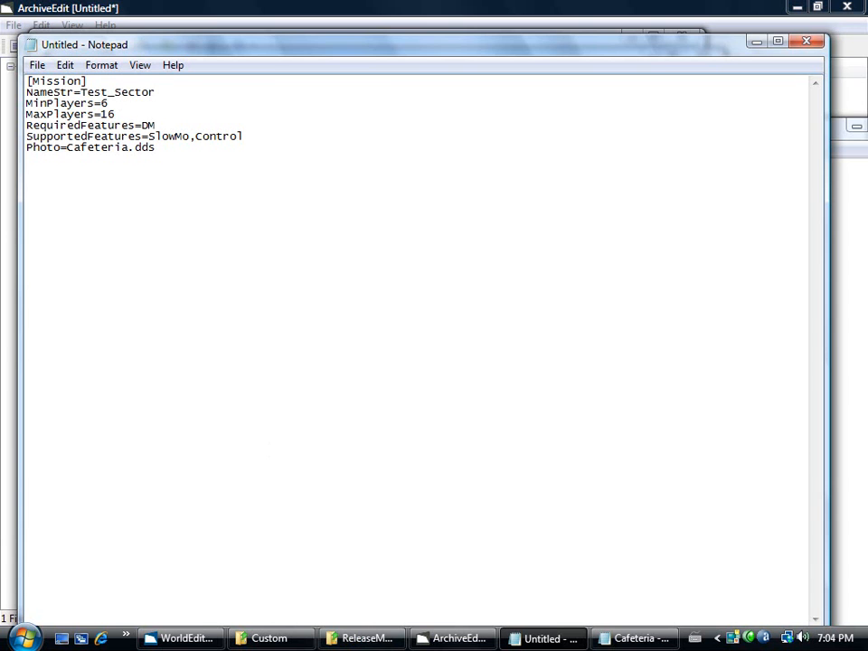
text(TDM)
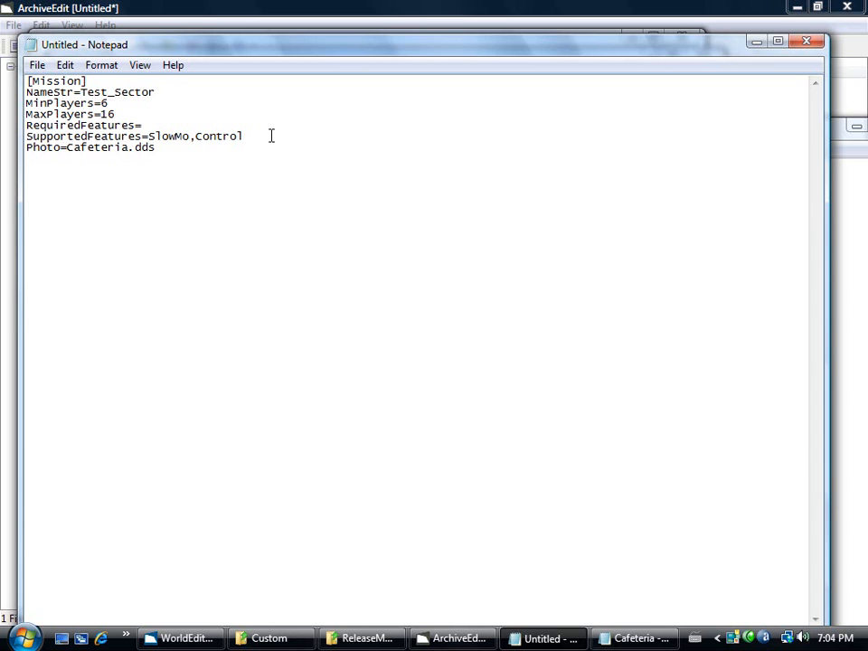
Extend SupportedFeatures to read SlowMo,Control,CTF,Capture All.
drag(152, 136, 242, 135)
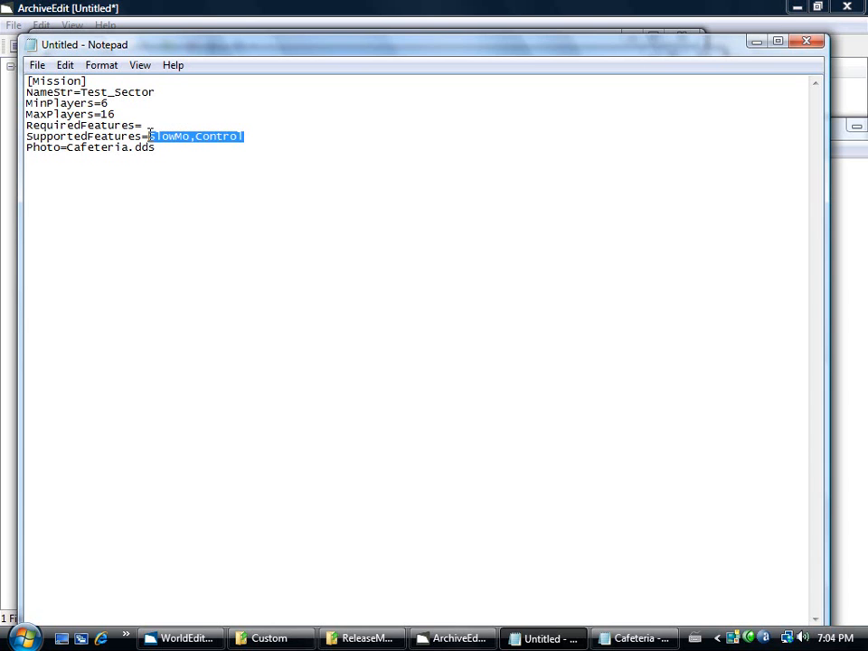
mouse_move(282, 147)
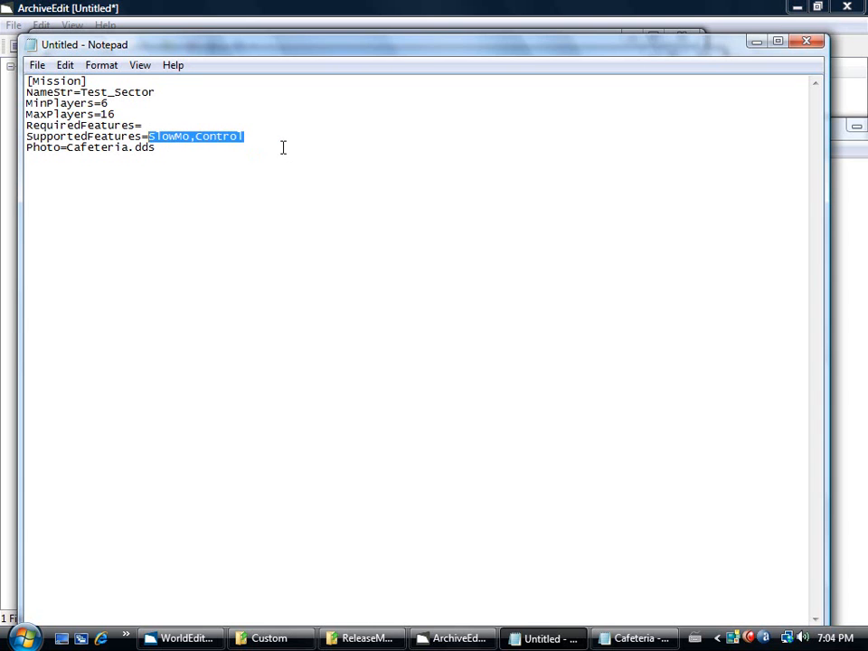
text(,CTF)
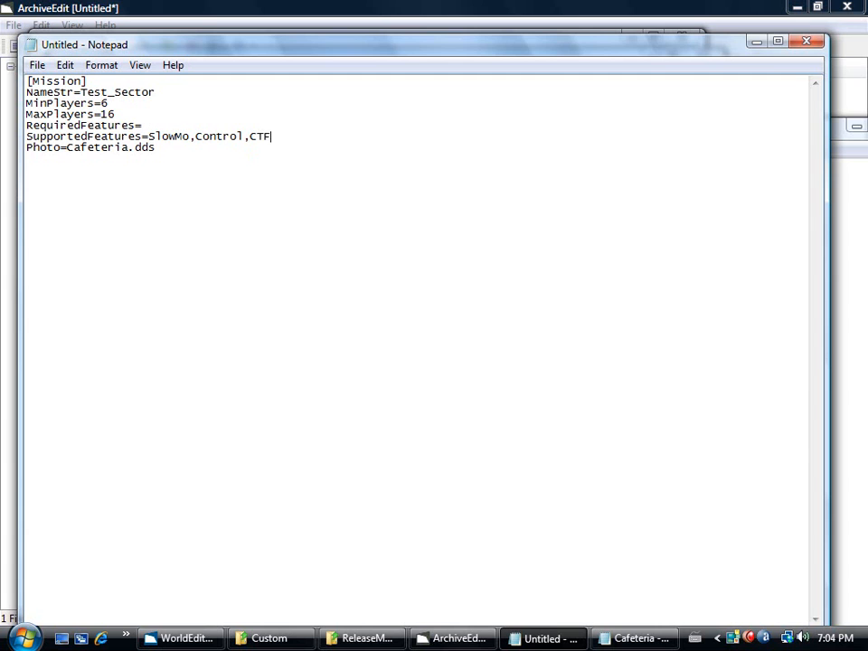
text(,Ca)
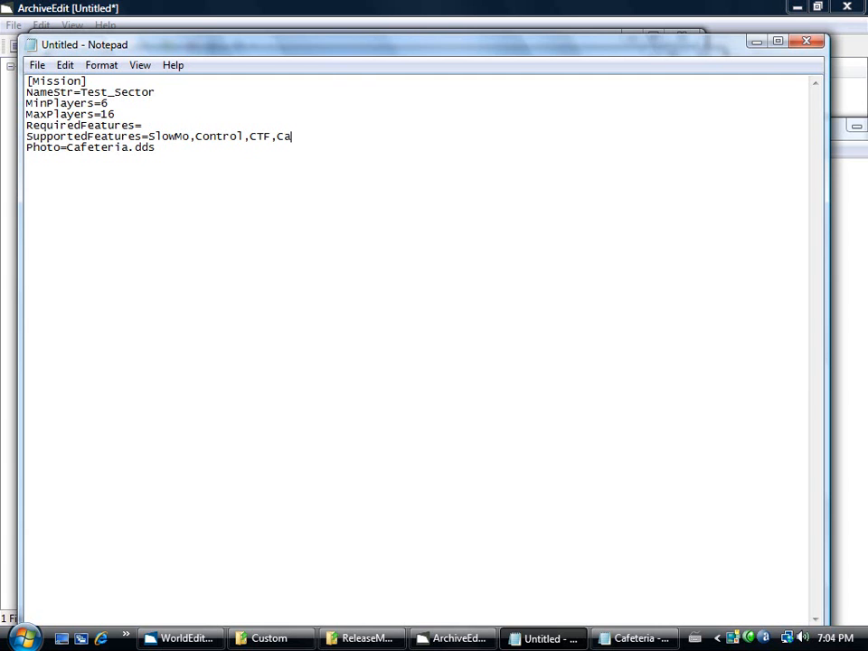
text(pture)
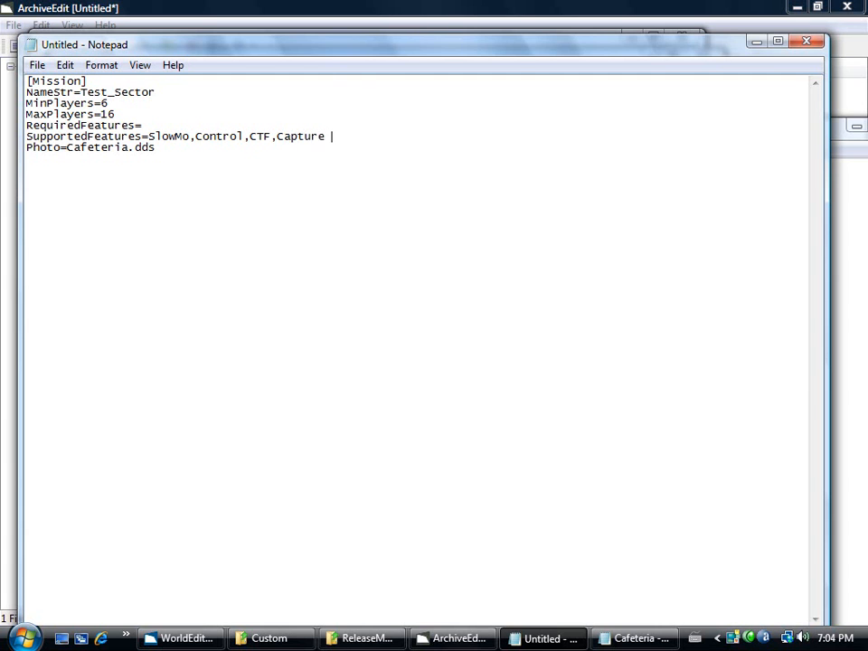
text(All)
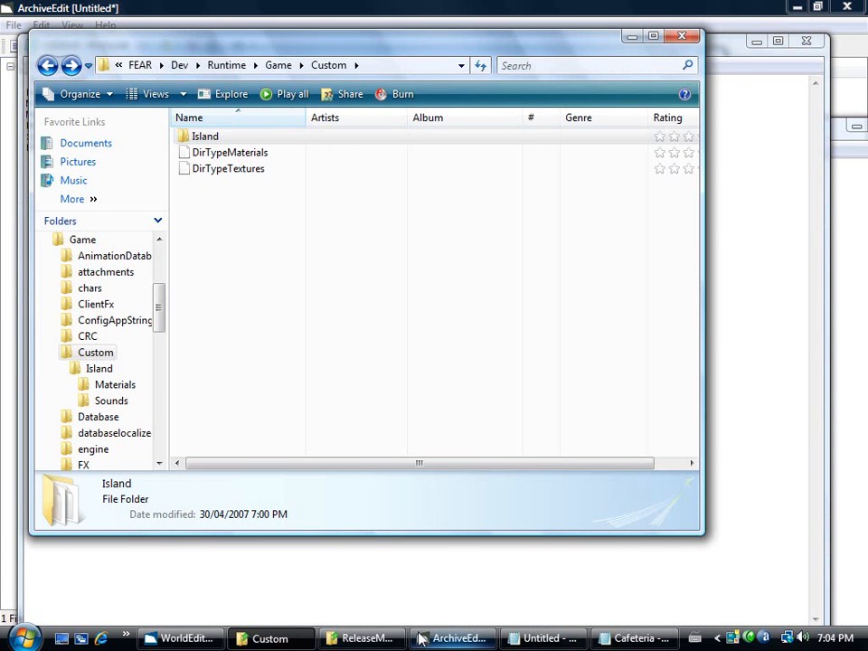
Check SpillKill's config and rename Capture All to ConquerAll in the features line.
click(361, 639)
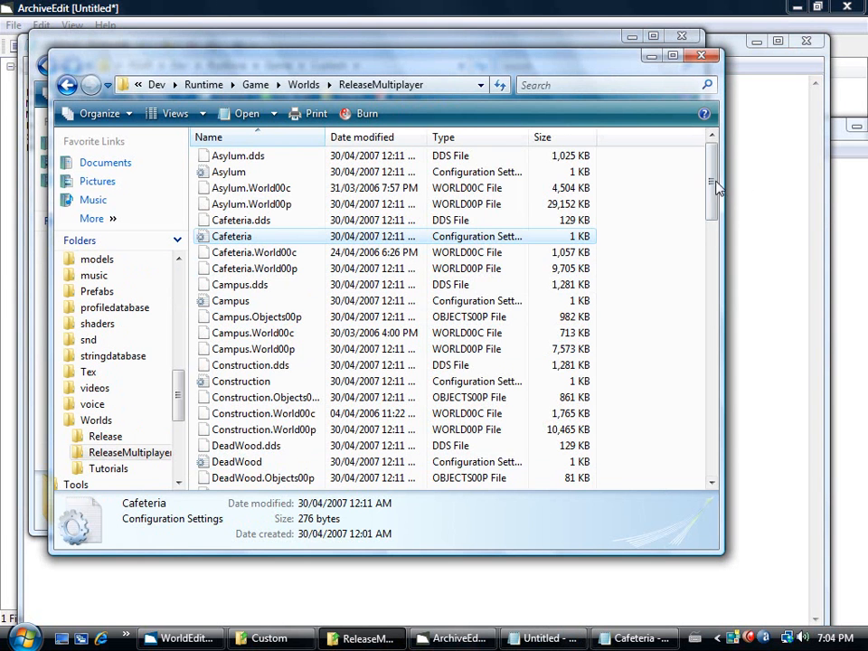
scroll(down, 3)
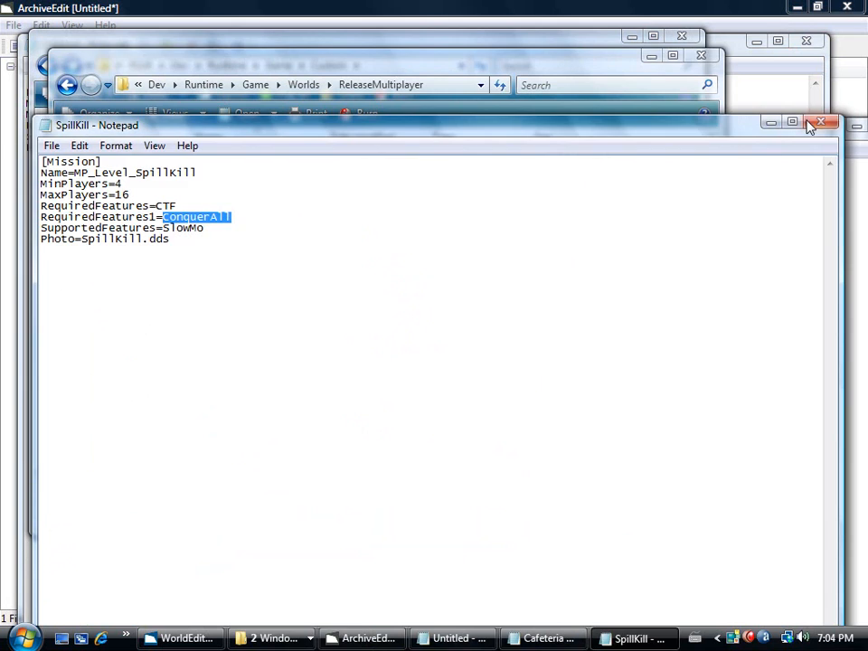
click(821, 123)
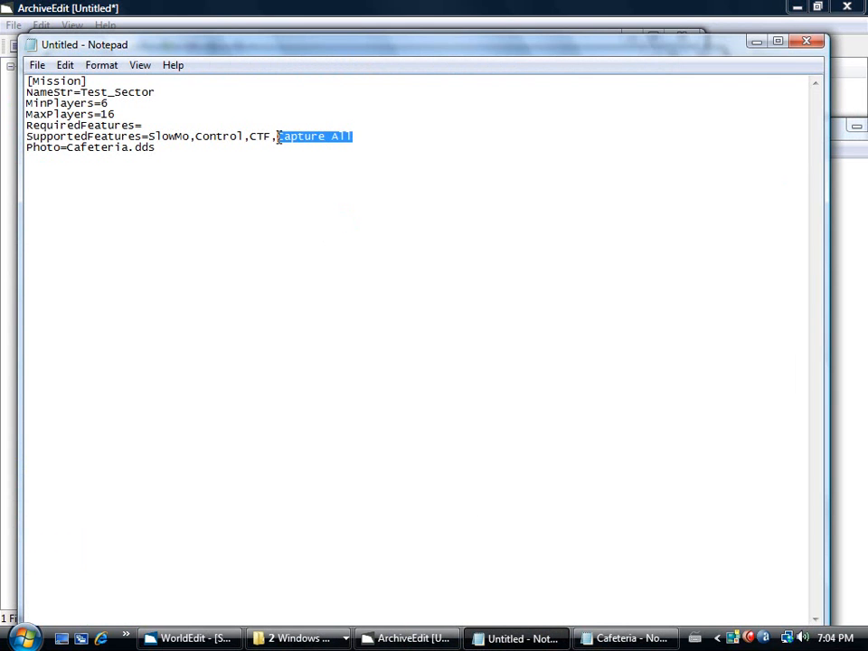
text(ConquerAll)
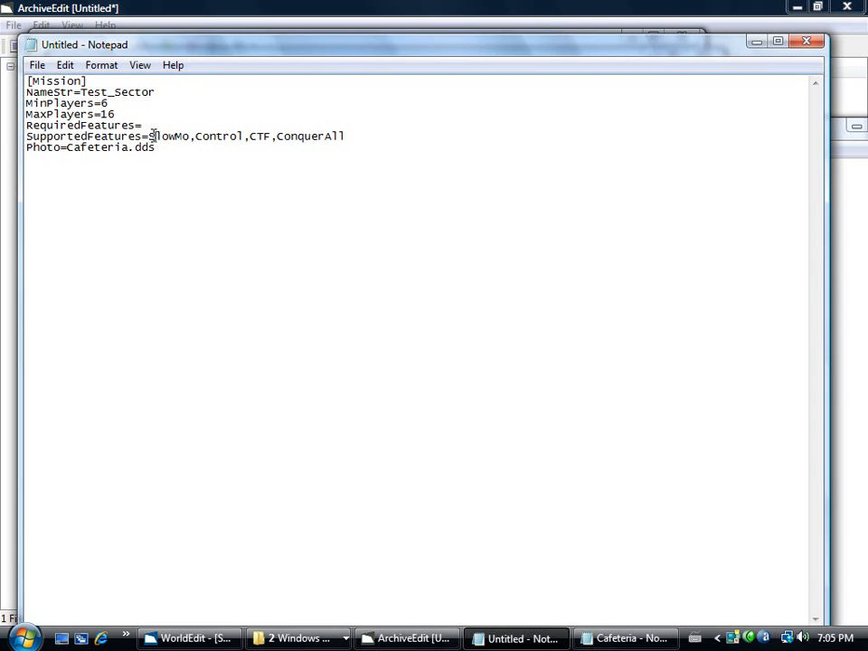
Delete the feature lines and set the Photo entry to map.dds.
drag(148, 136, 345, 136)
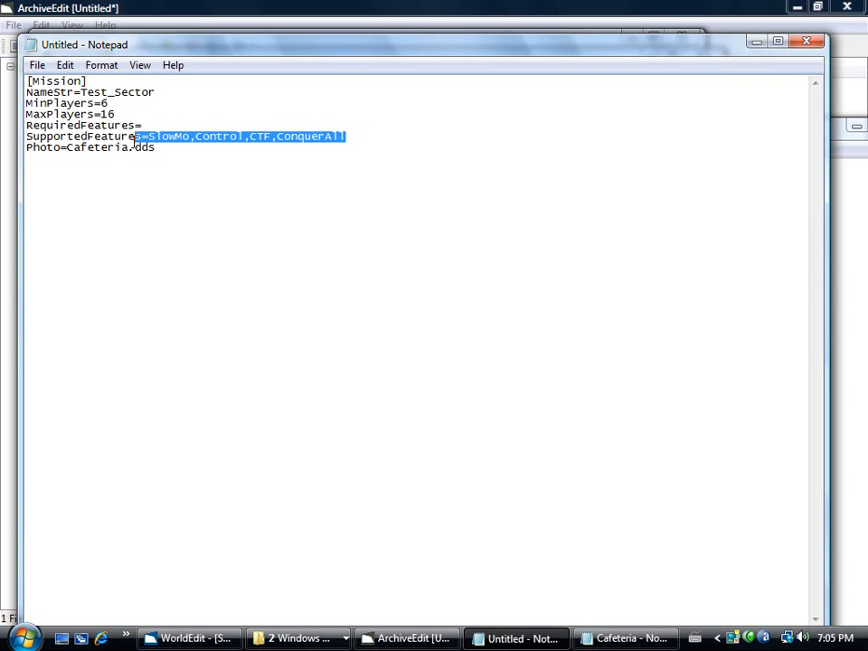
key(Delete)
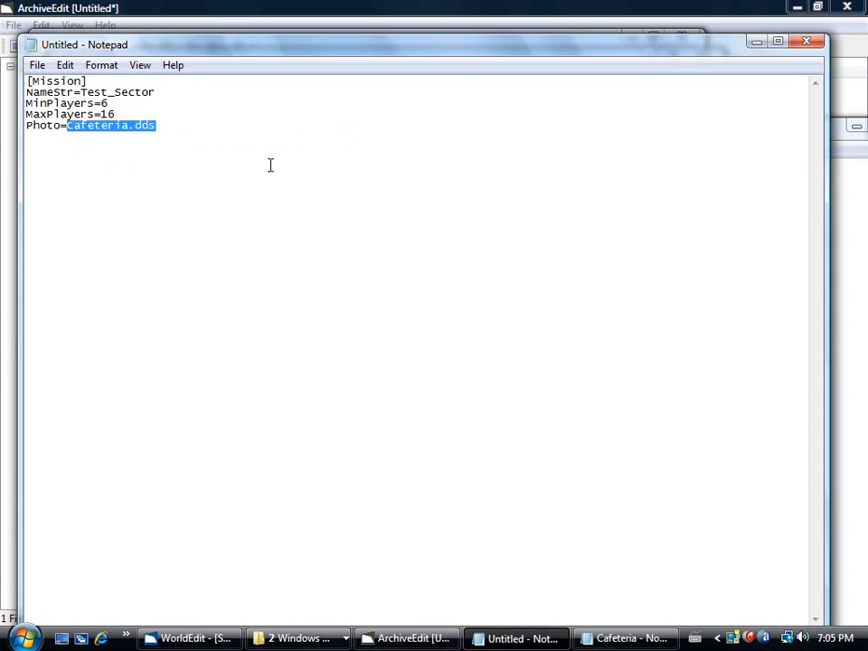
key(Delete)
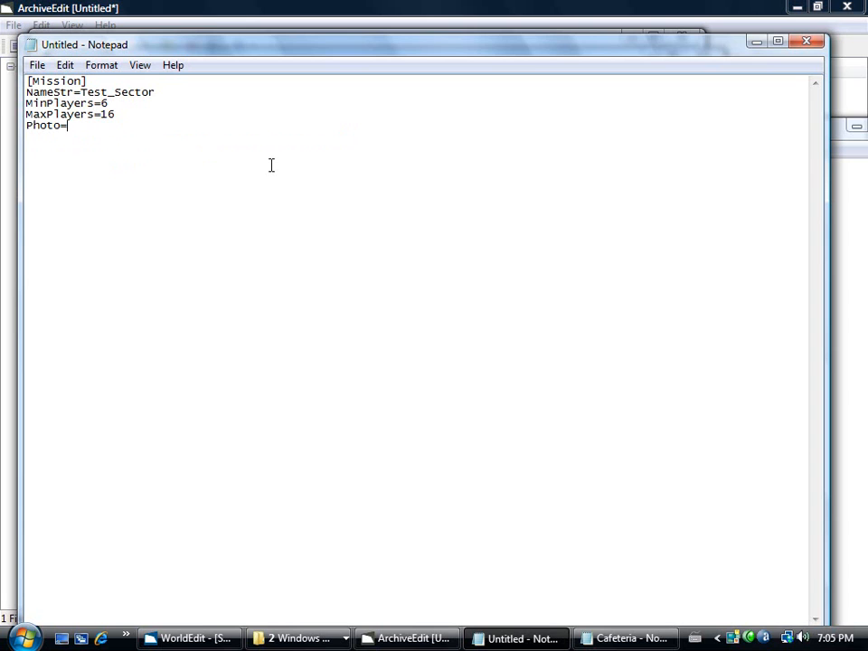
text(m)
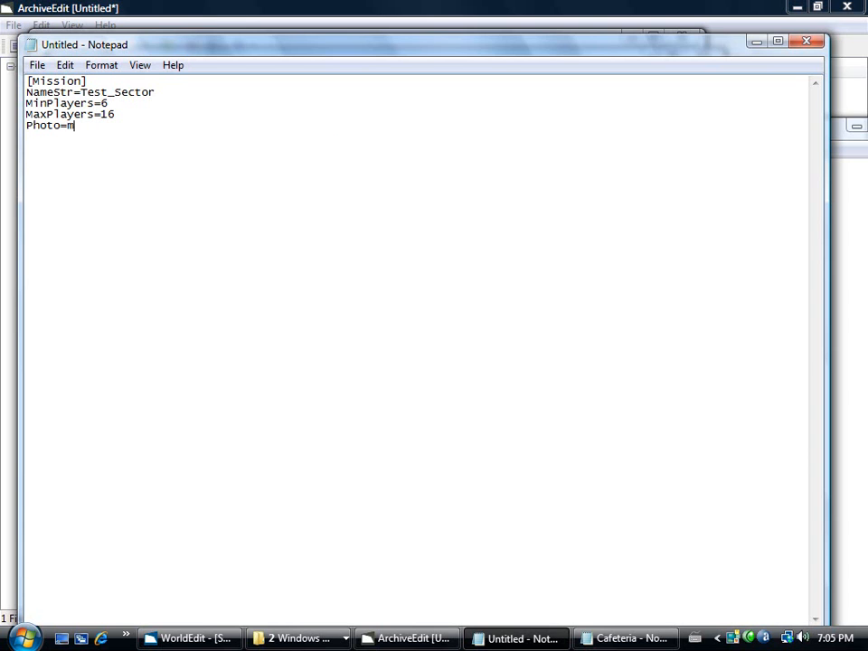
text(ap.dds)
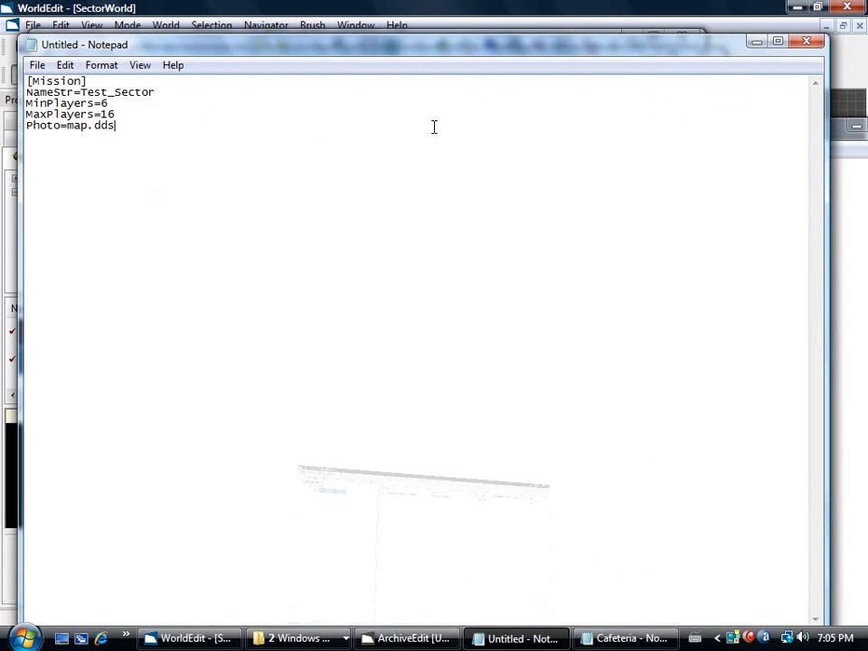
Save the mission text to the desktop as SectorWorld.ini with type All Files.
click(37, 65)
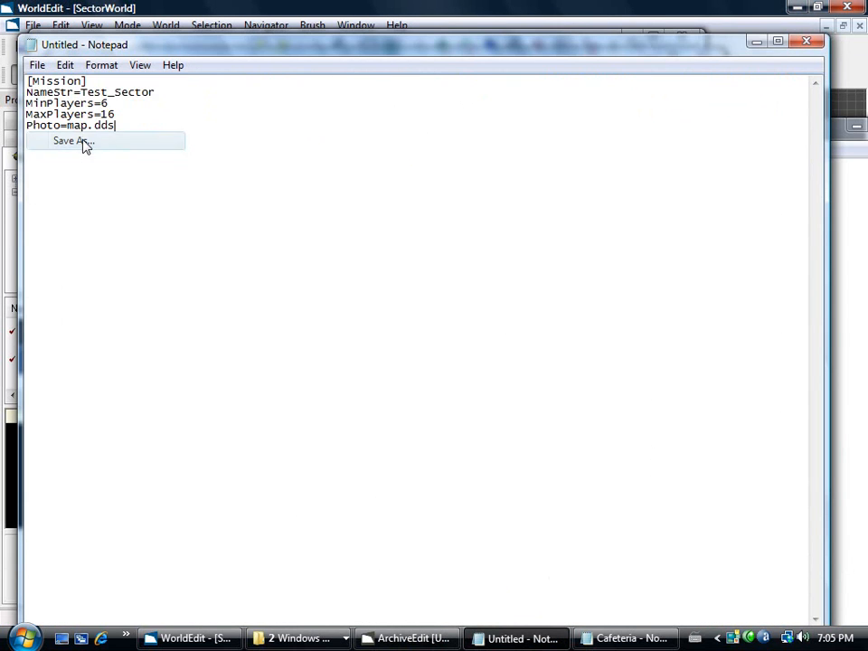
click(70, 141)
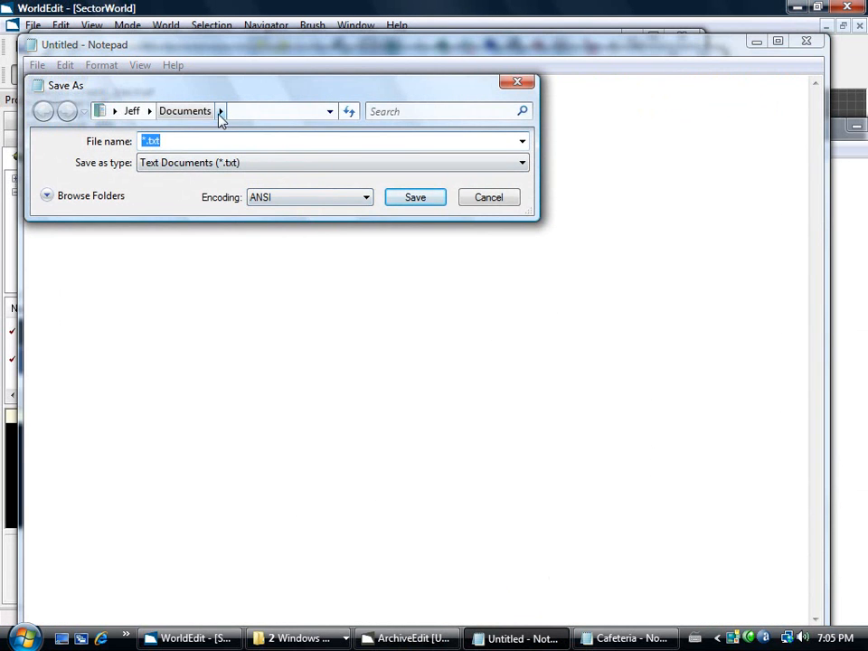
click(43, 110)
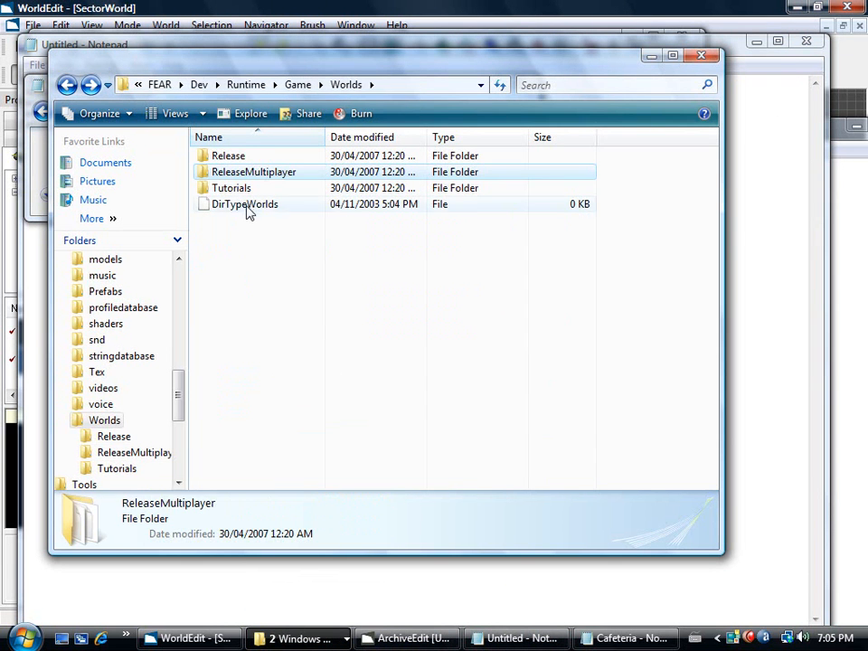
double_click(231, 186)
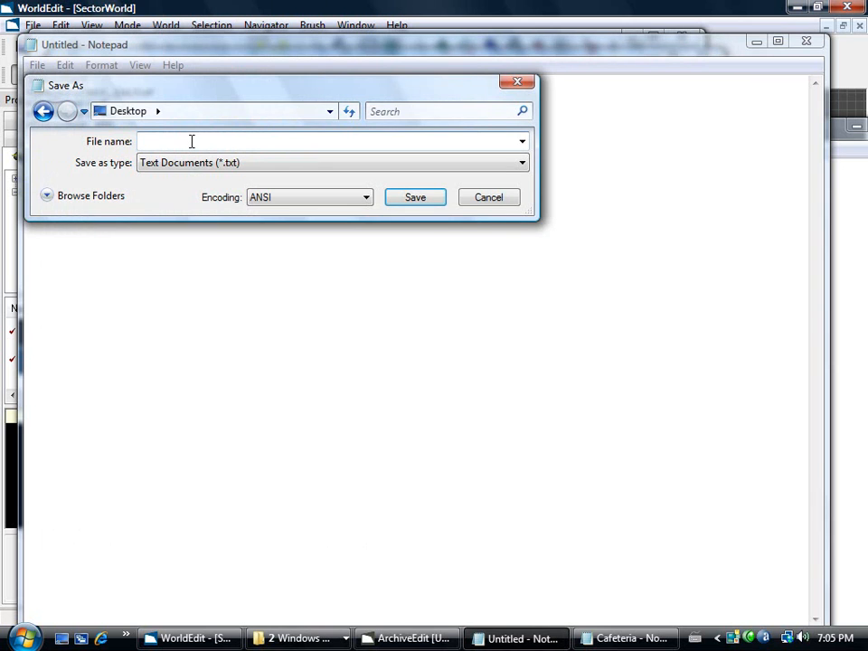
text(SectorWorld)
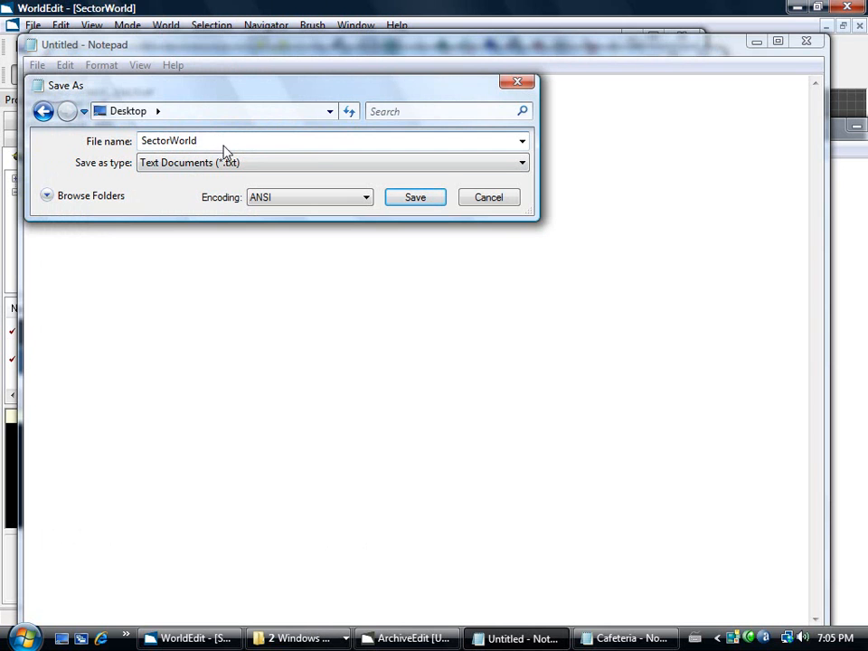
text(.in)
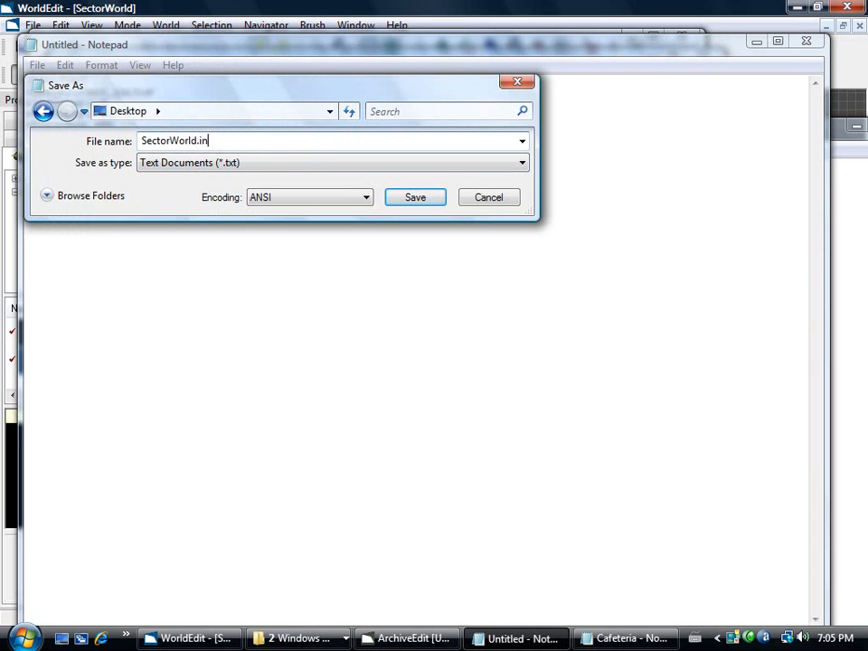
click(329, 163)
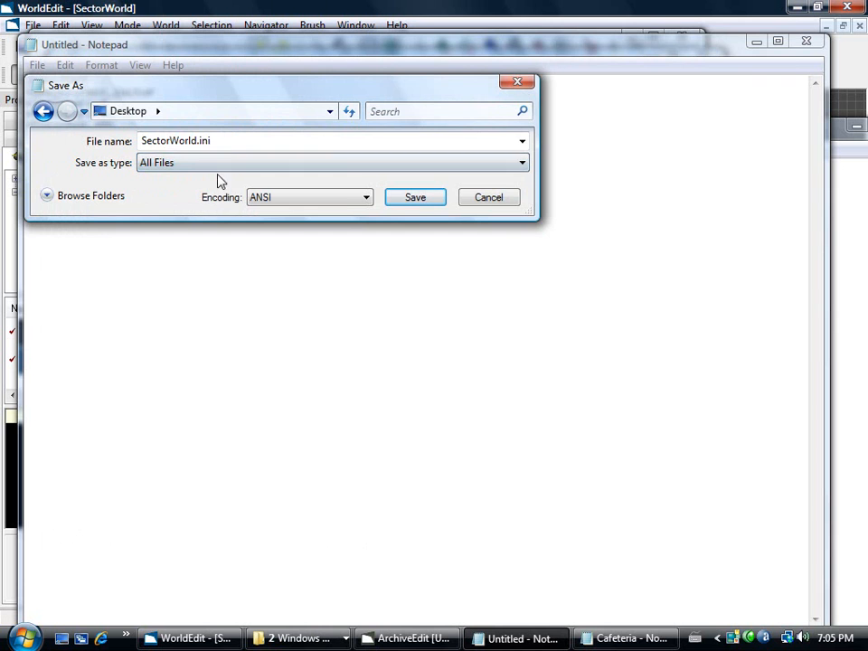
click(416, 198)
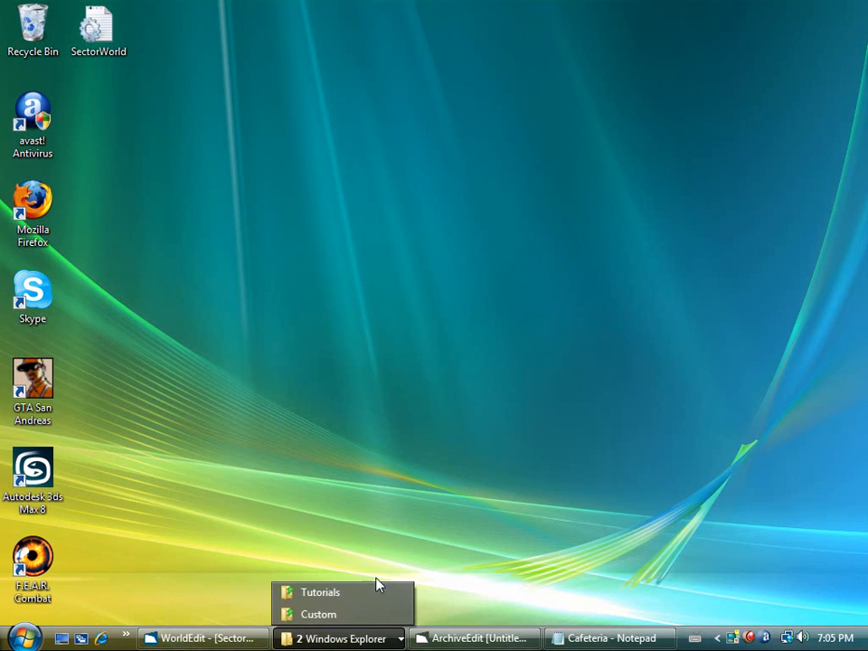
Add SectorWorld.ini beside the world file and the Custom folder at the archive root.
click(474, 637)
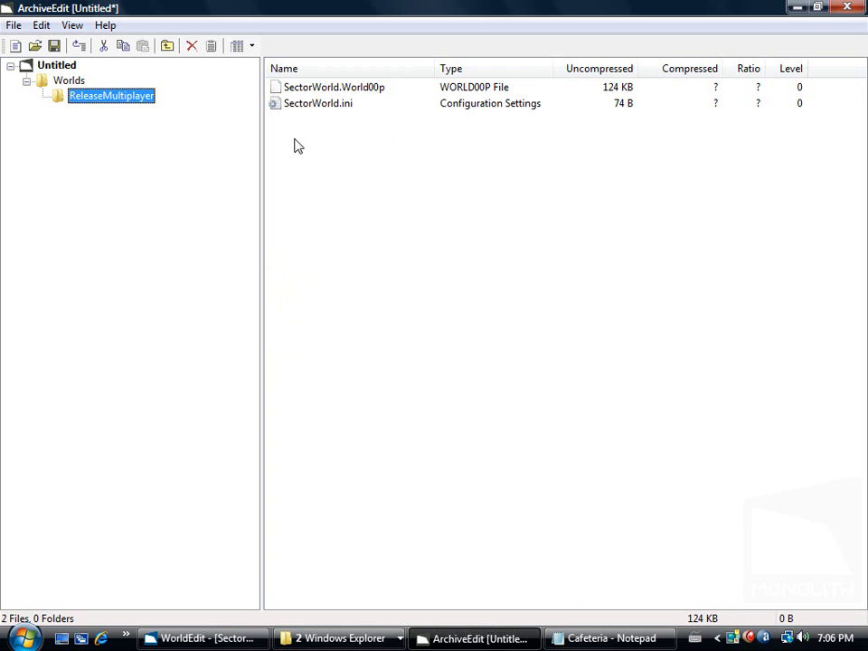
click(56, 65)
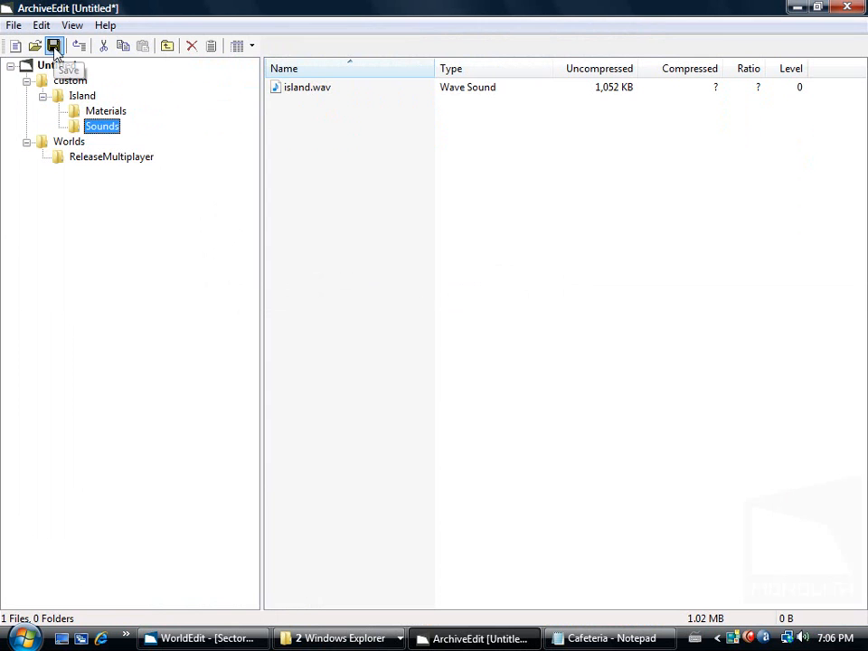
Save the archive to the desktop as Test_Sector and place its icon near SectorWorld.
click(55, 45)
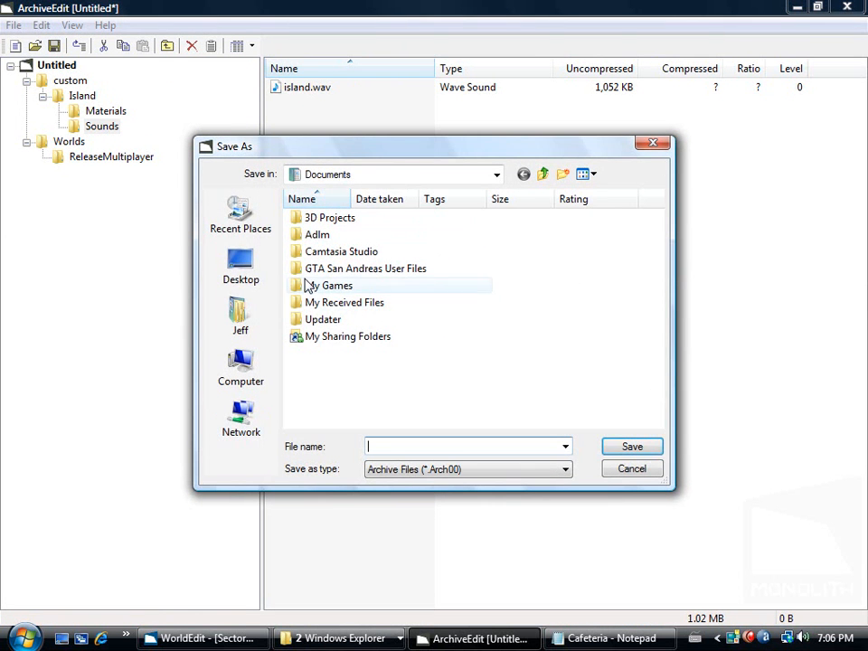
click(241, 264)
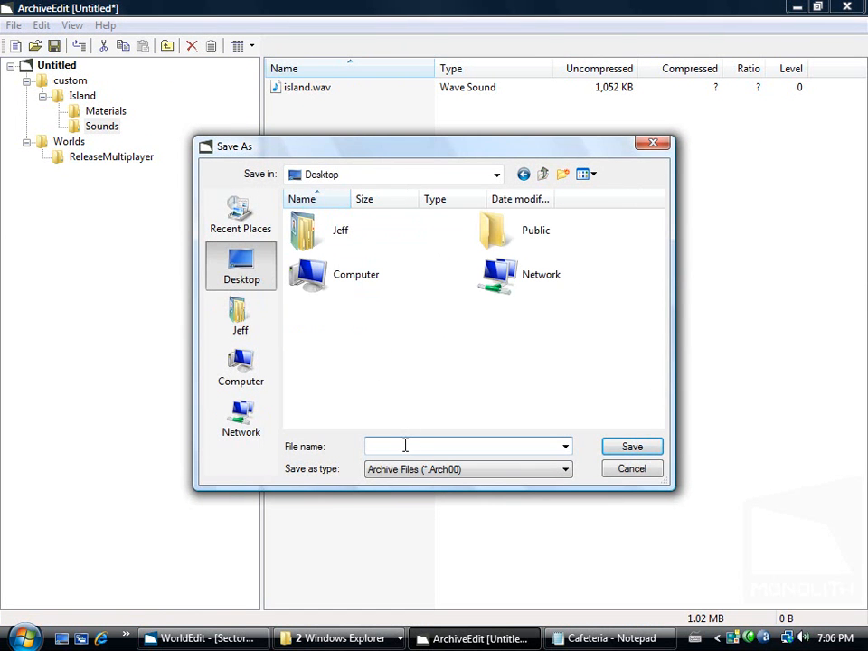
text(Test_Se)
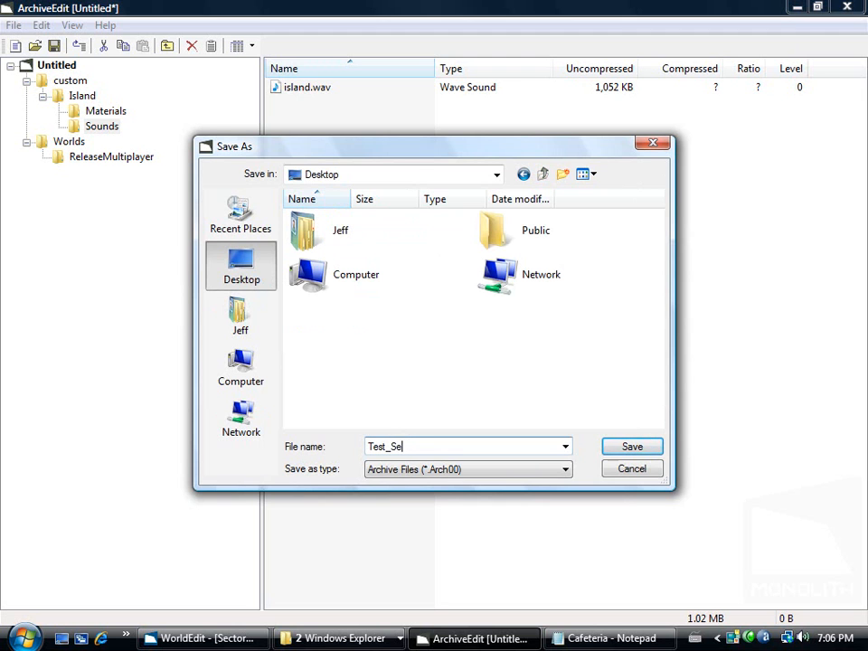
click(631, 445)
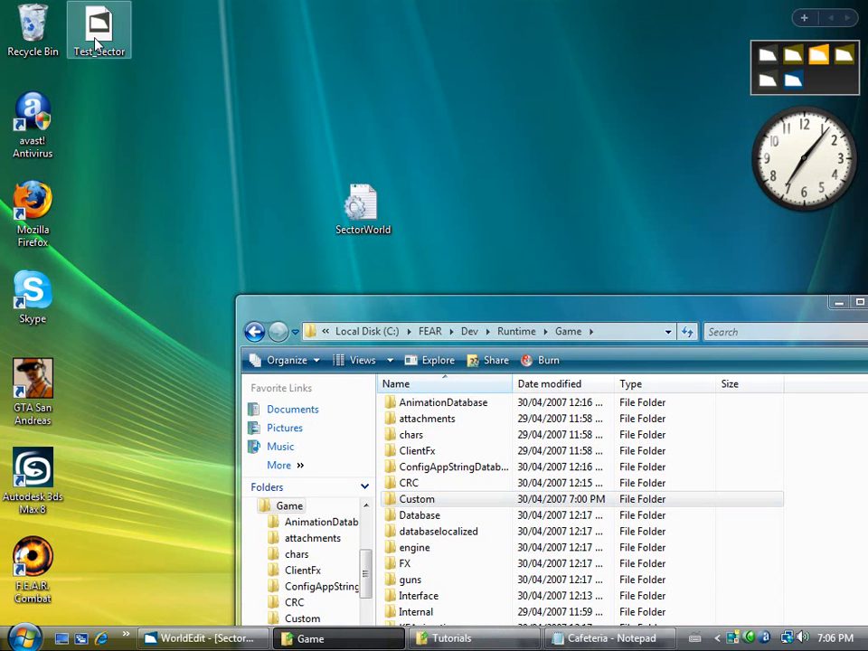
drag(99, 29, 296, 118)
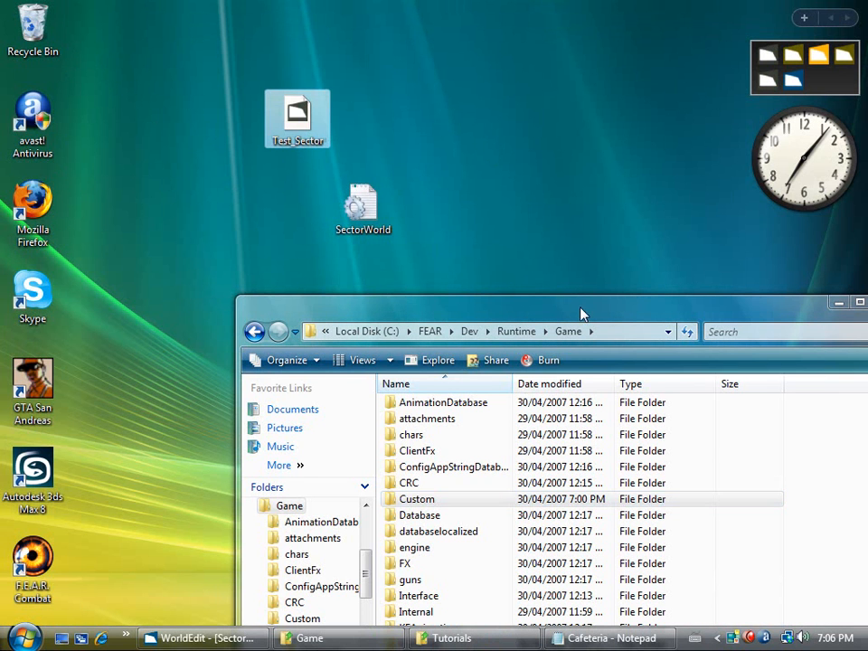